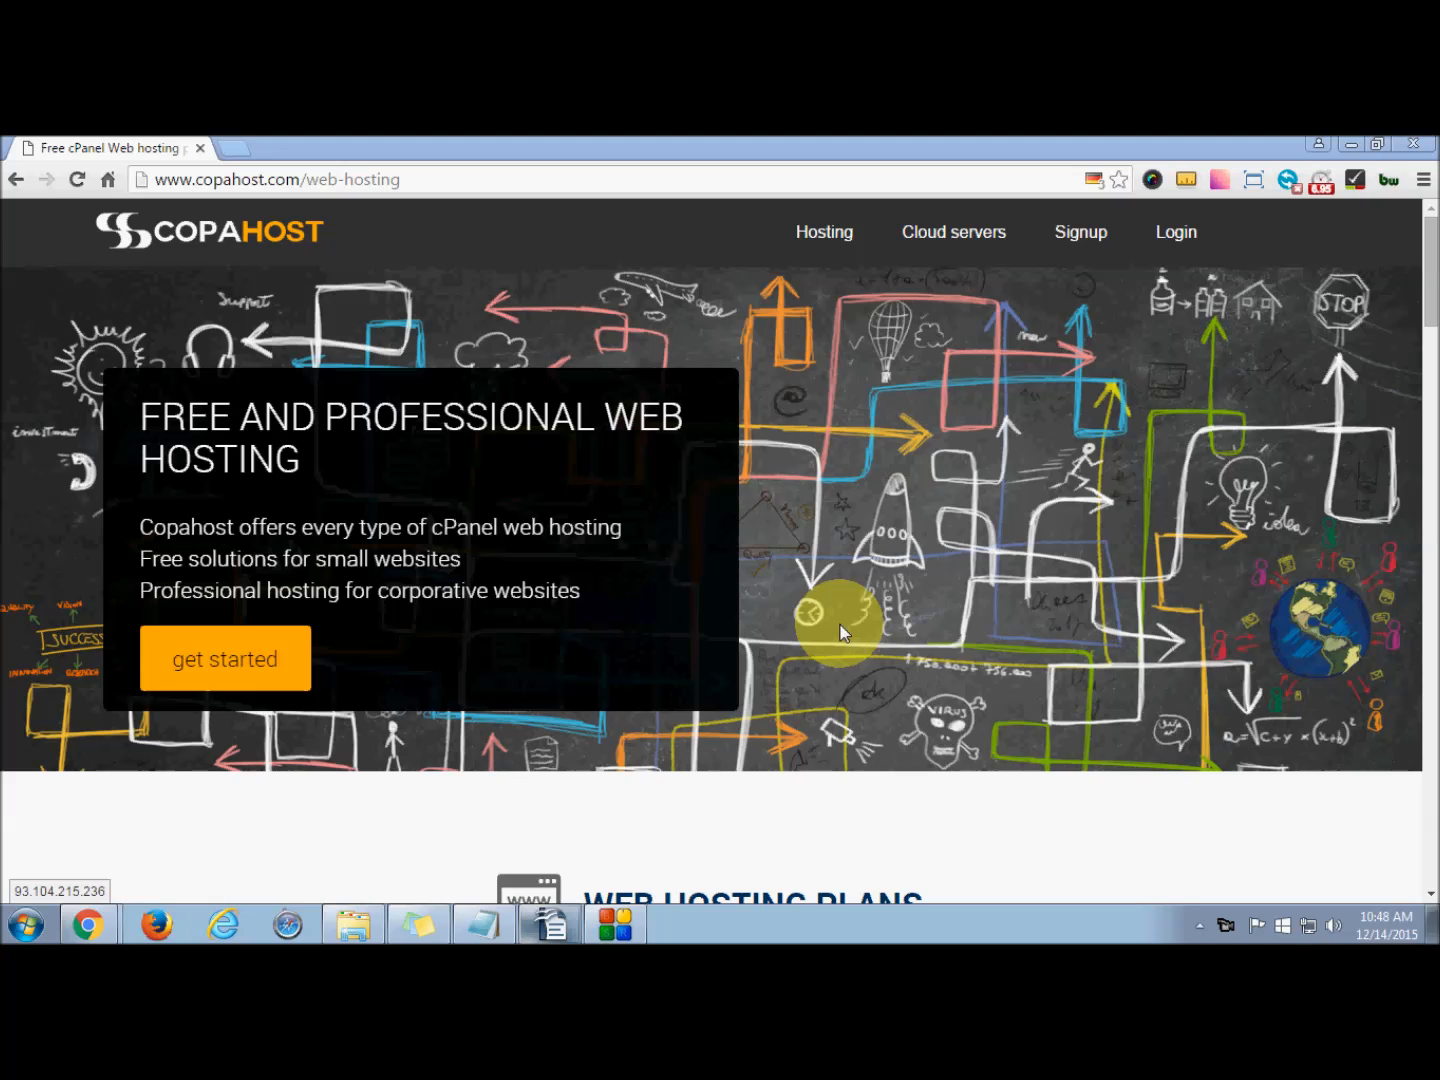
pyautogui.moveTo(810, 580)
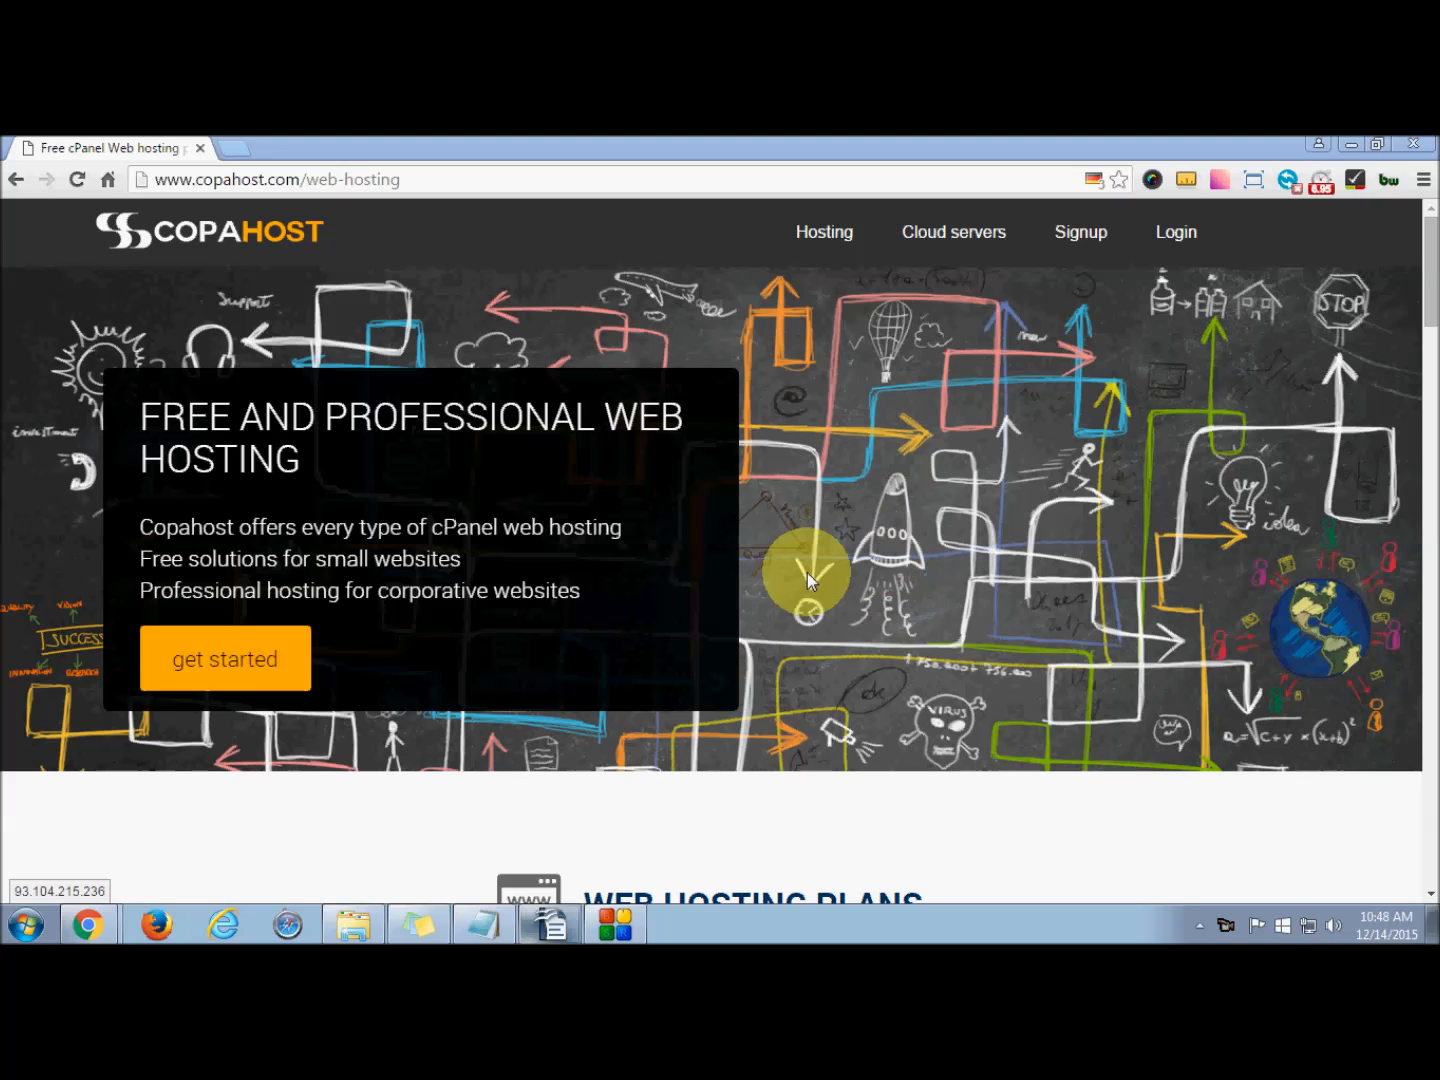
pyautogui.moveTo(1432, 290)
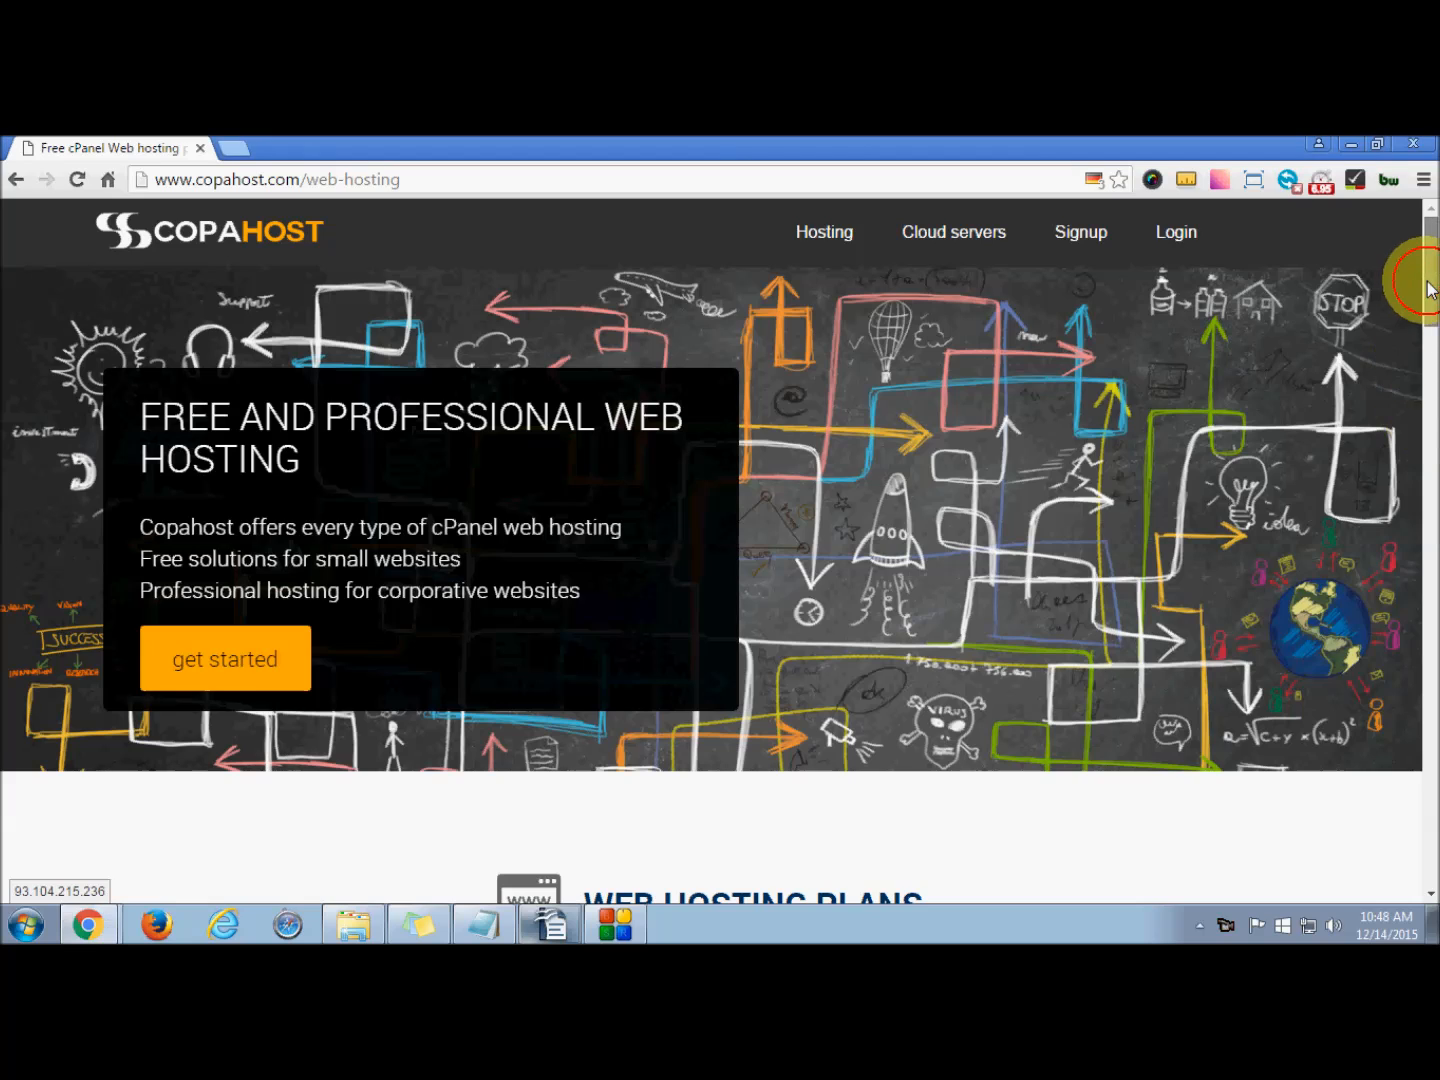
# Scroll down to the Free, €1.99 and €2.99 monthly hosting plans and their features
pyautogui.scroll(-3)
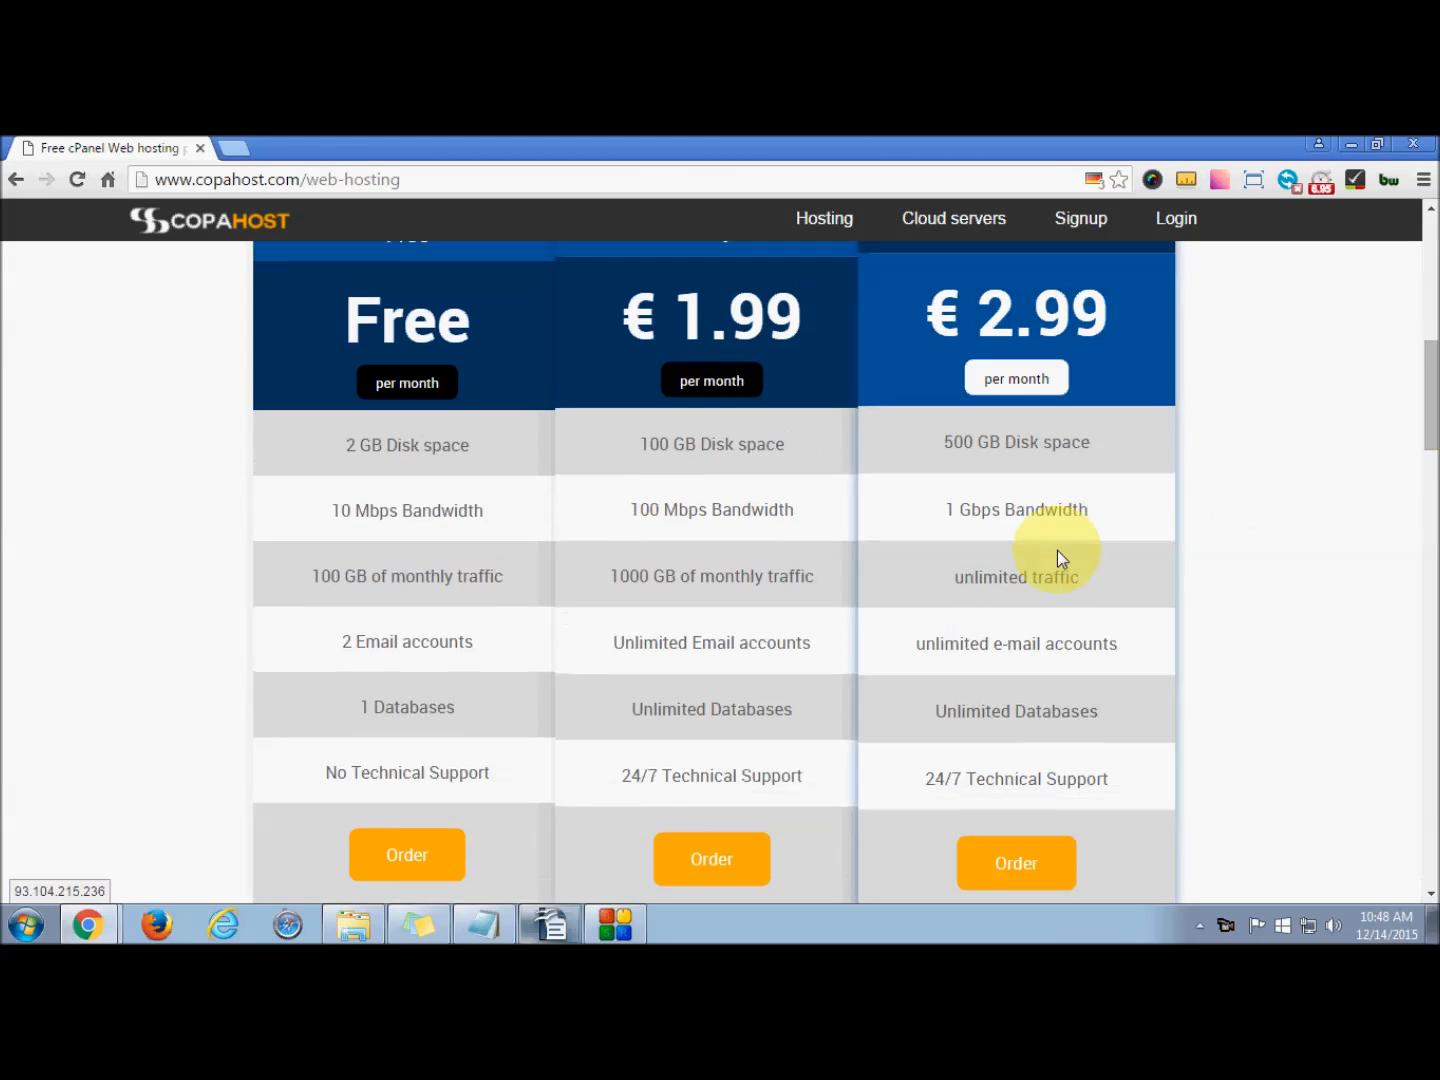
pyautogui.moveTo(480, 588)
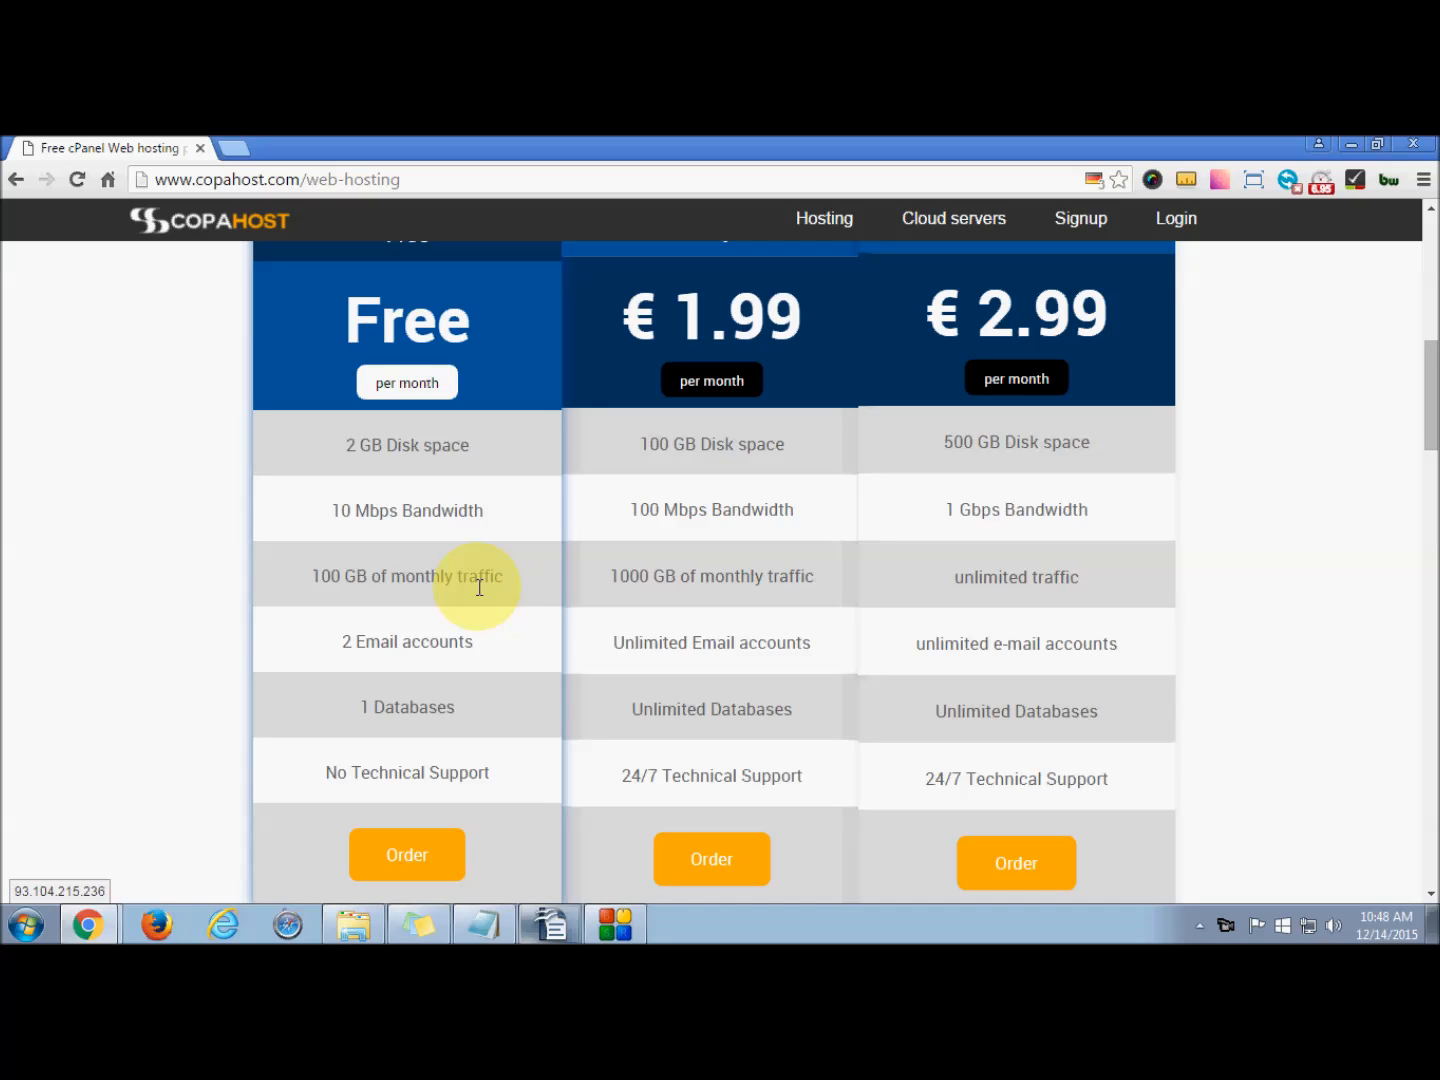
pyautogui.moveTo(442, 184)
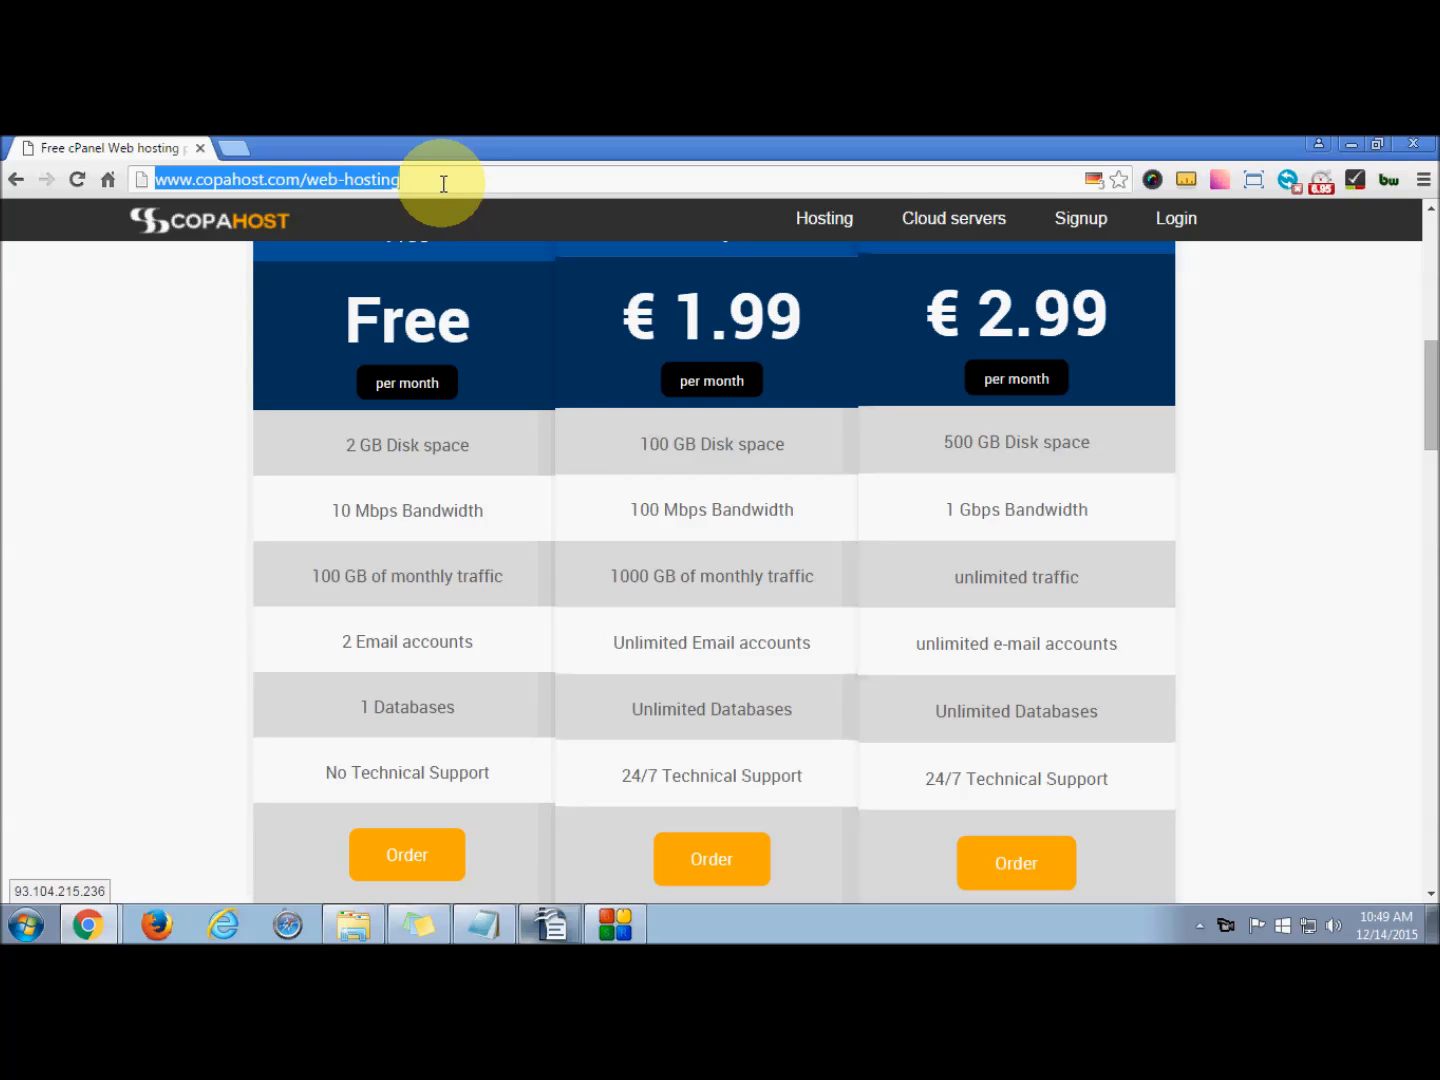
# Log in to cPanel at mysite1234.com:2082 with the suggested username and the account password
pyautogui.write('mysite1234.com:2082')
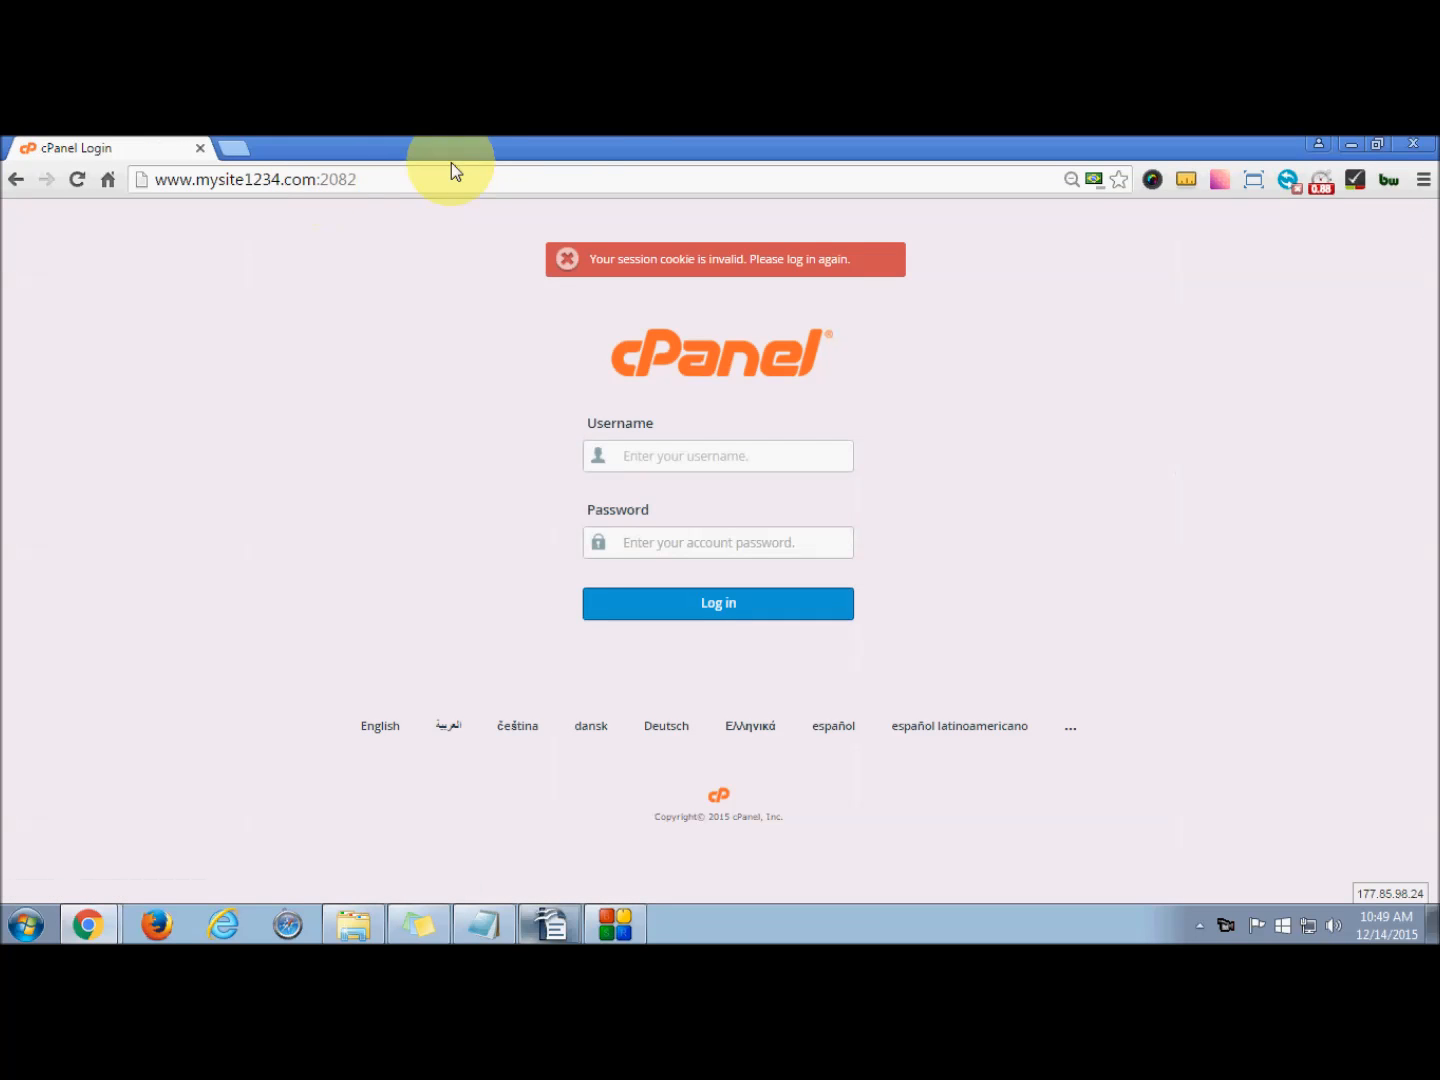
pyautogui.write('my')
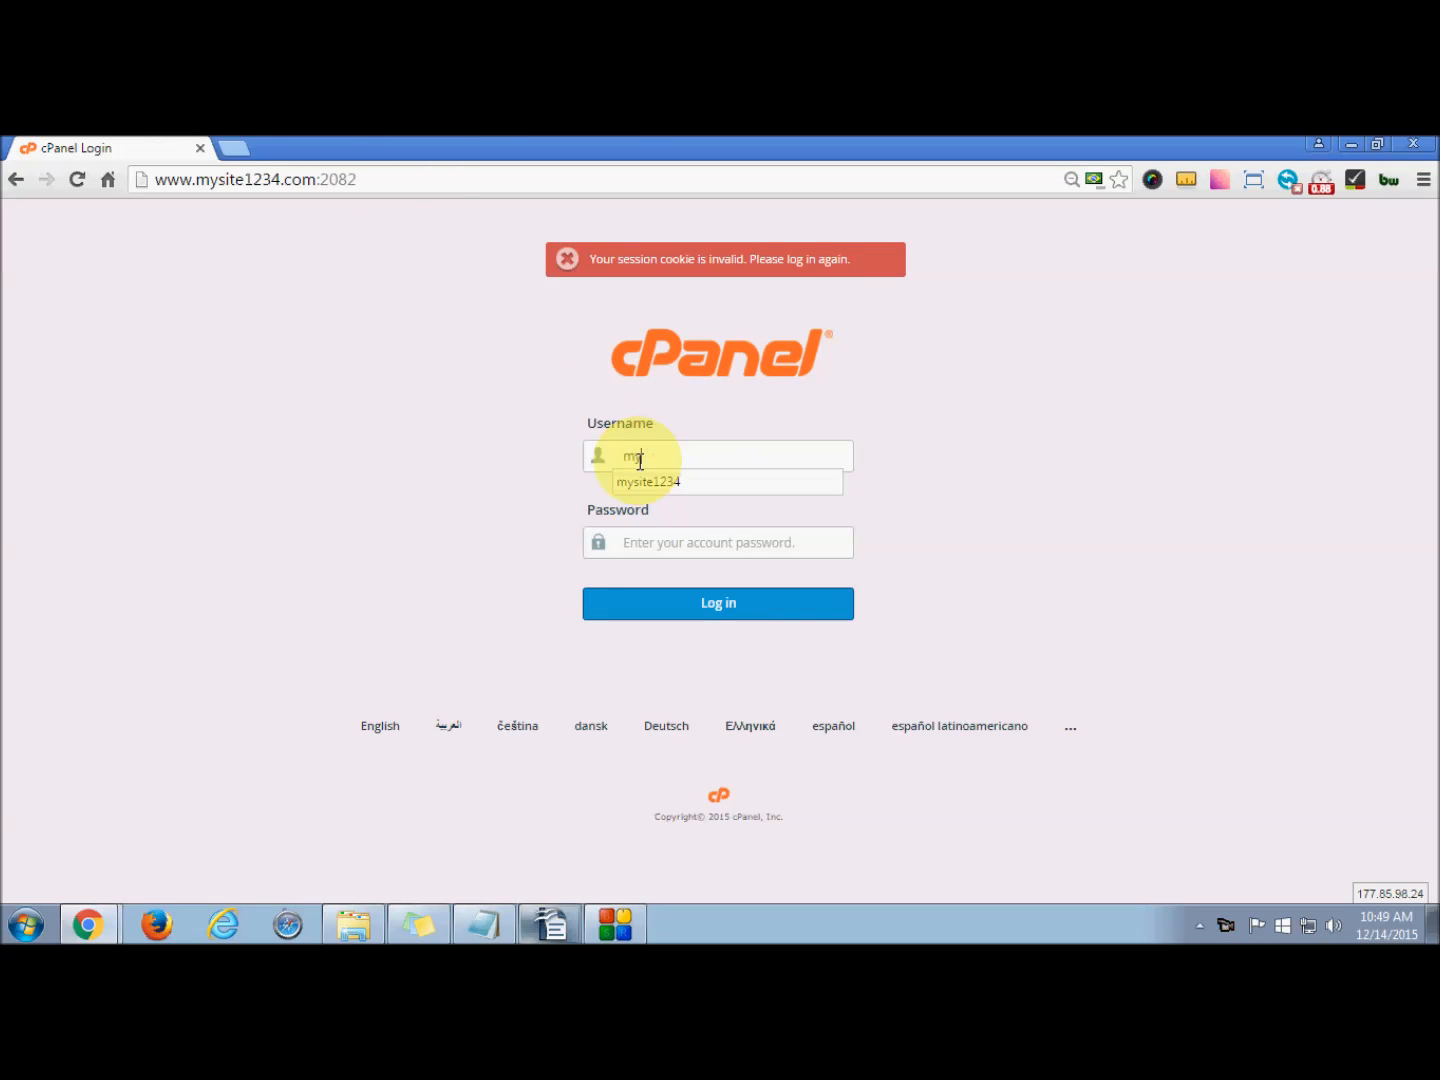
pyautogui.click(648, 480)
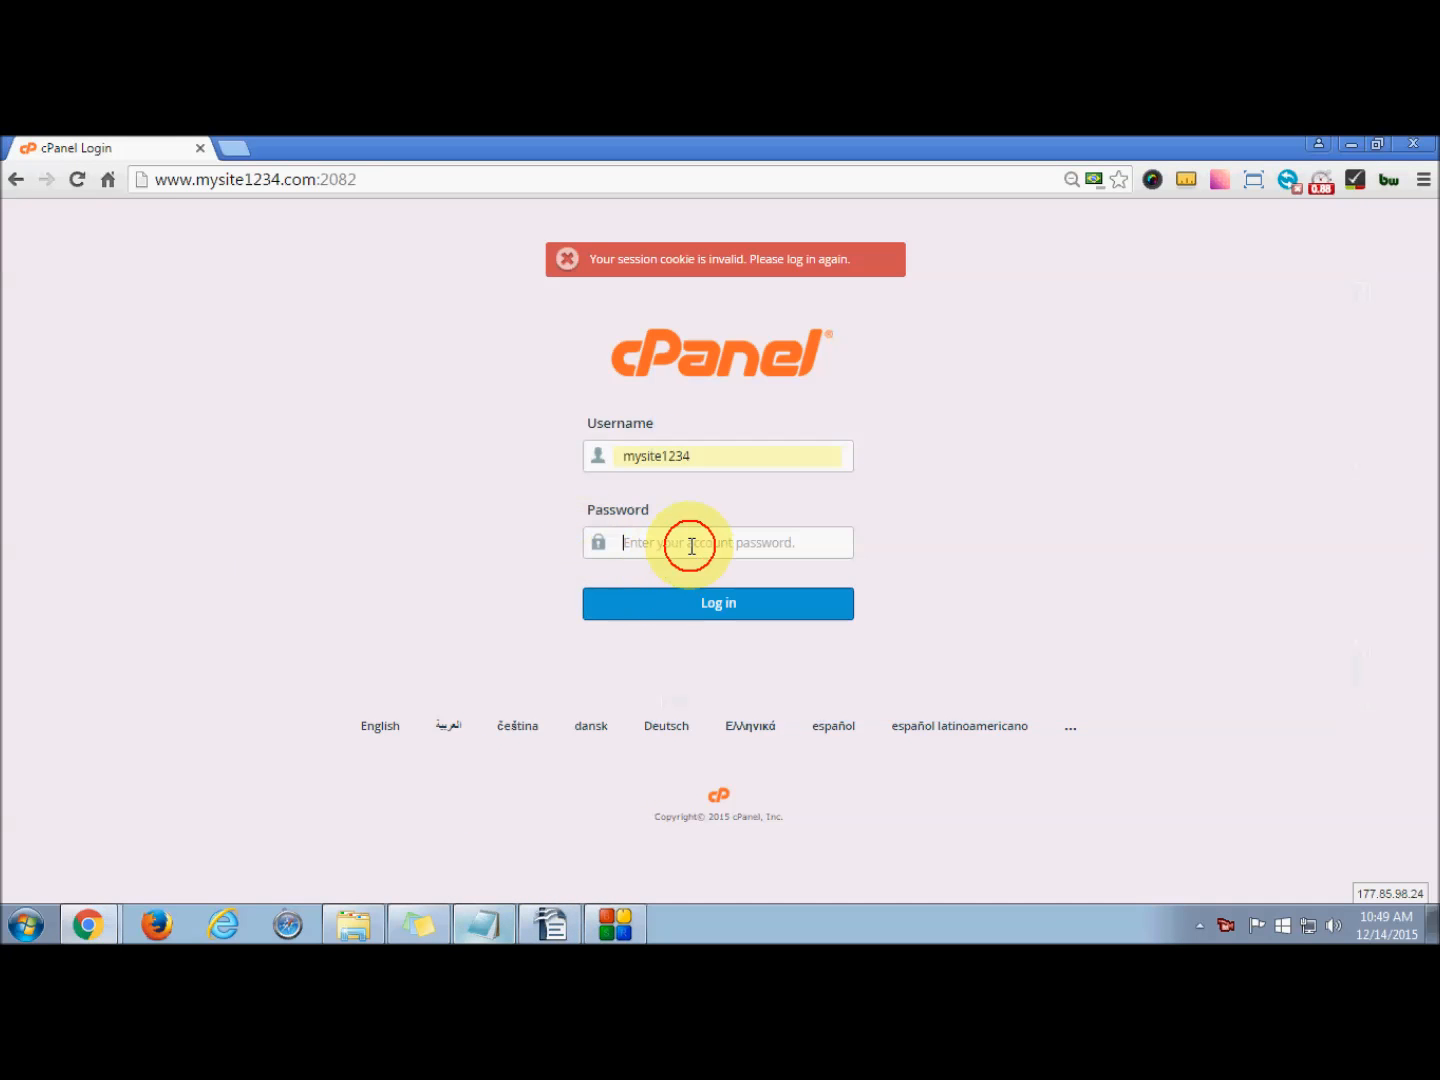
pyautogui.click(716, 604)
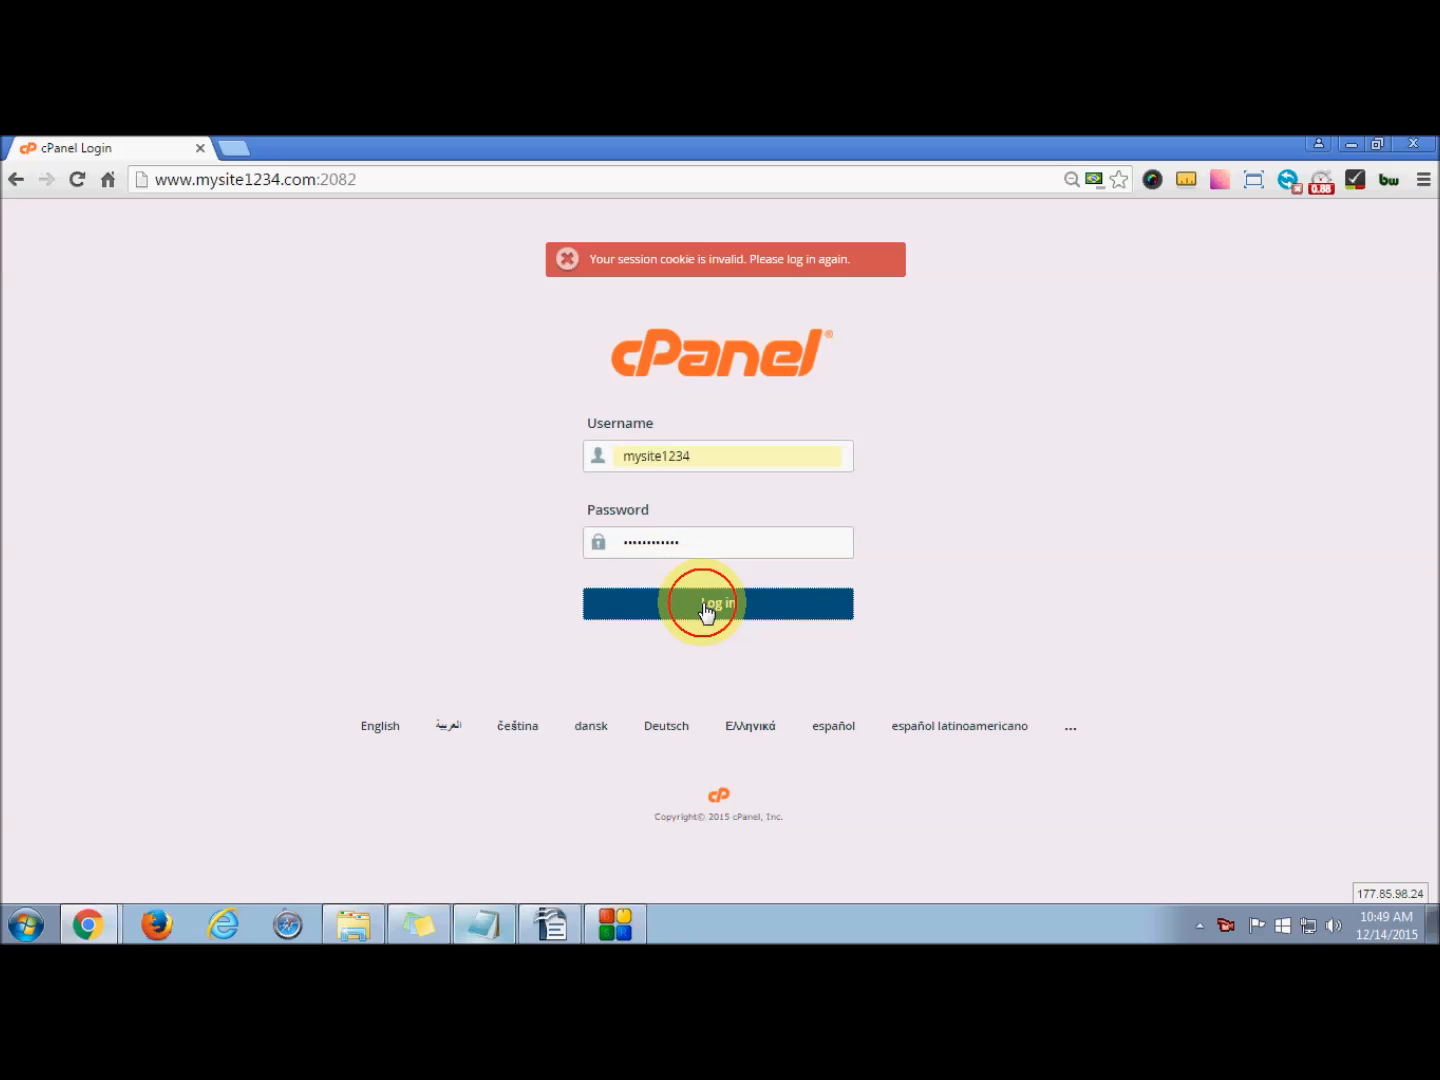
pyautogui.click(716, 604)
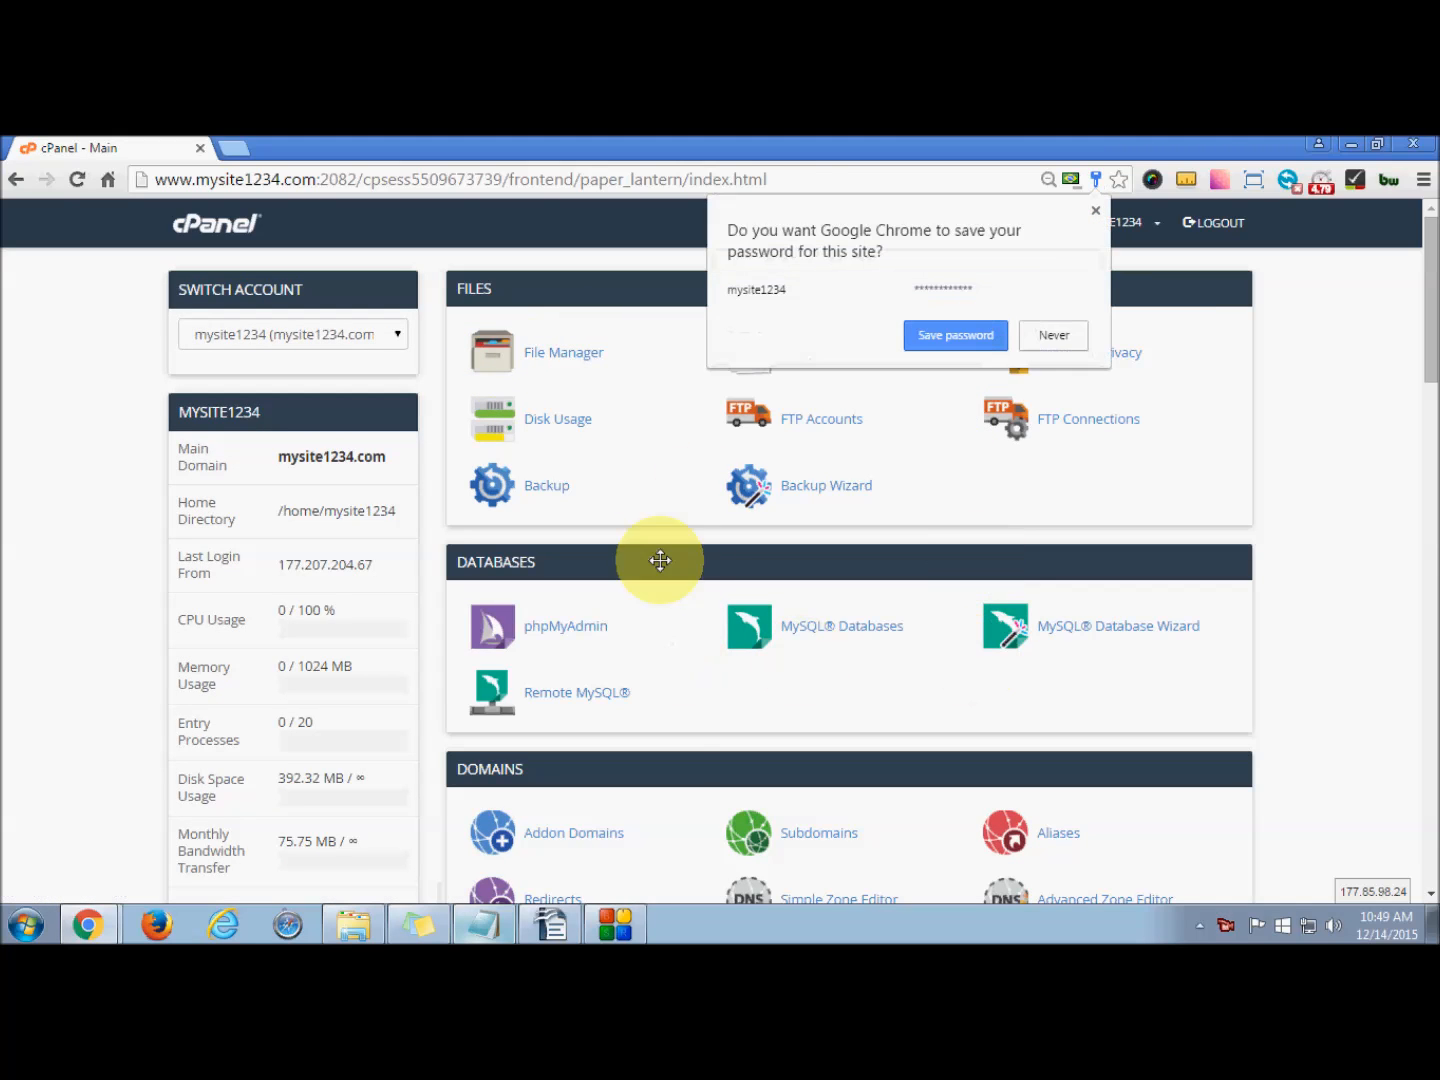
# Decline Chrome's save-password offer and go to Remote MySQL under Databases
pyautogui.click(1052, 336)
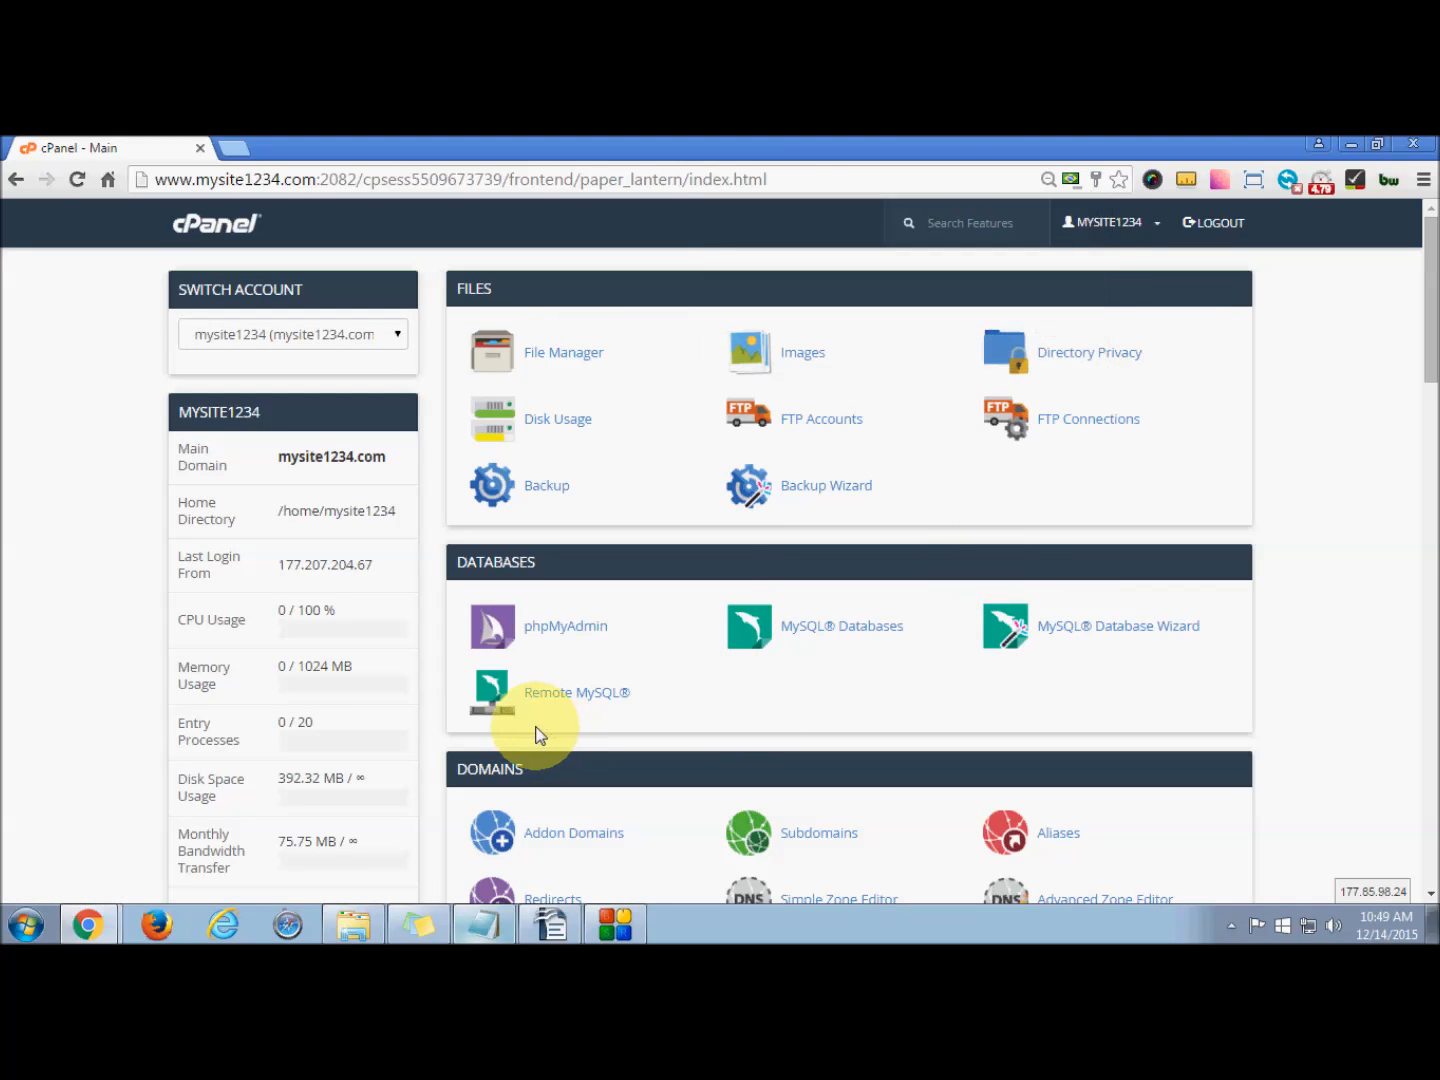
pyautogui.moveTo(512, 558)
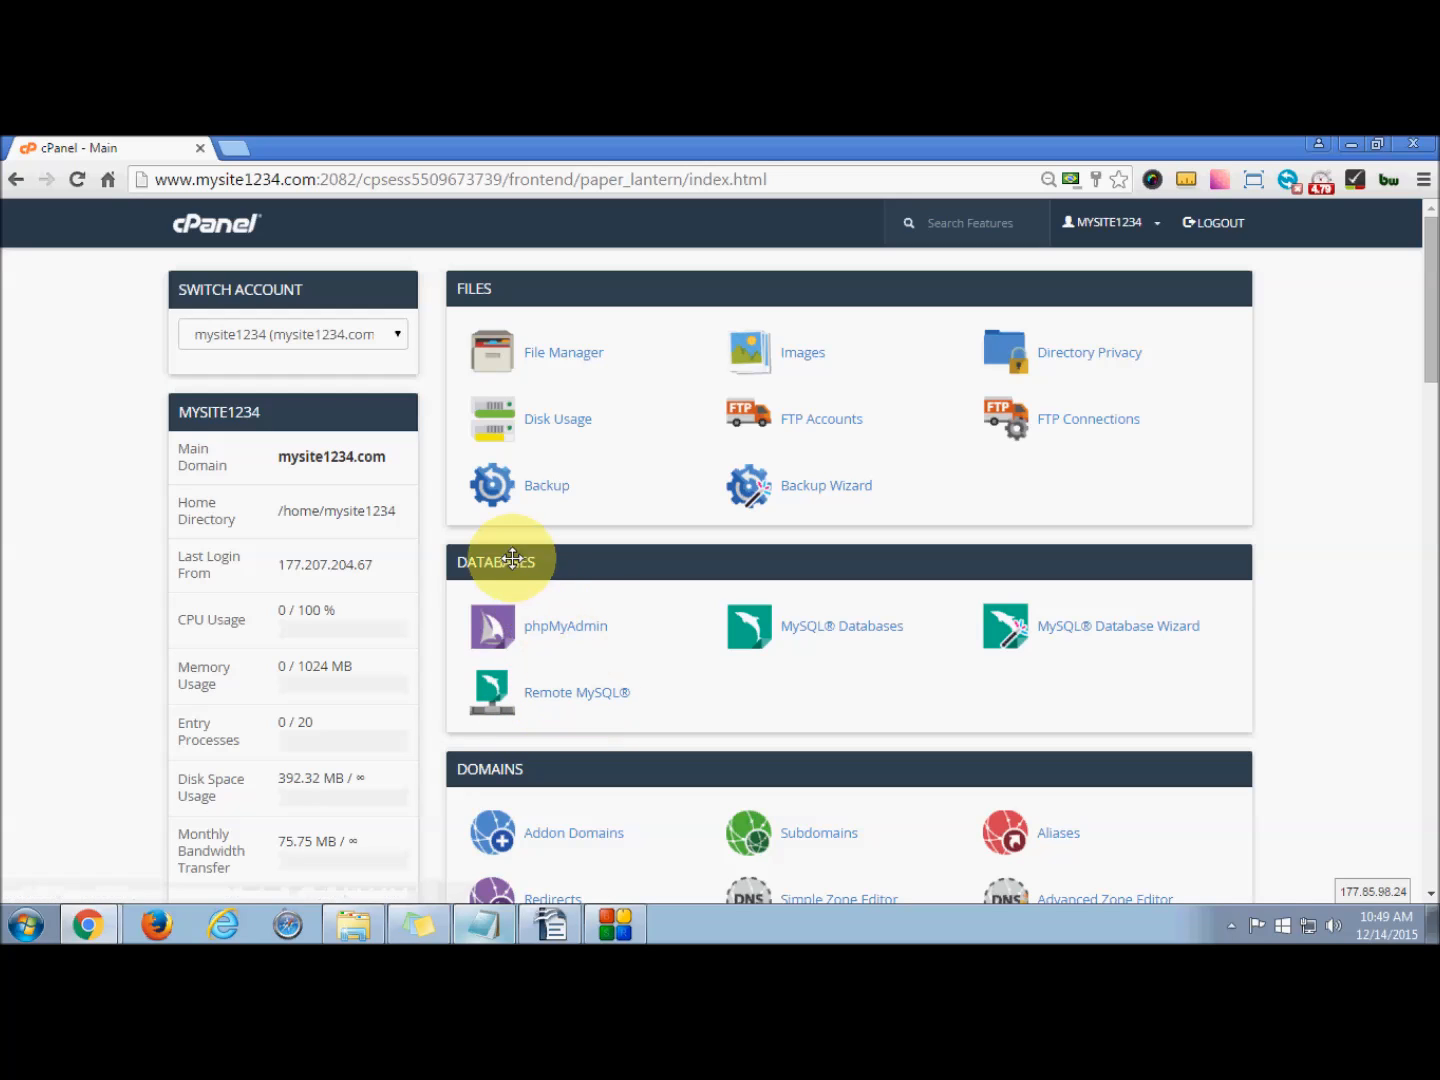
pyautogui.moveTo(598, 692)
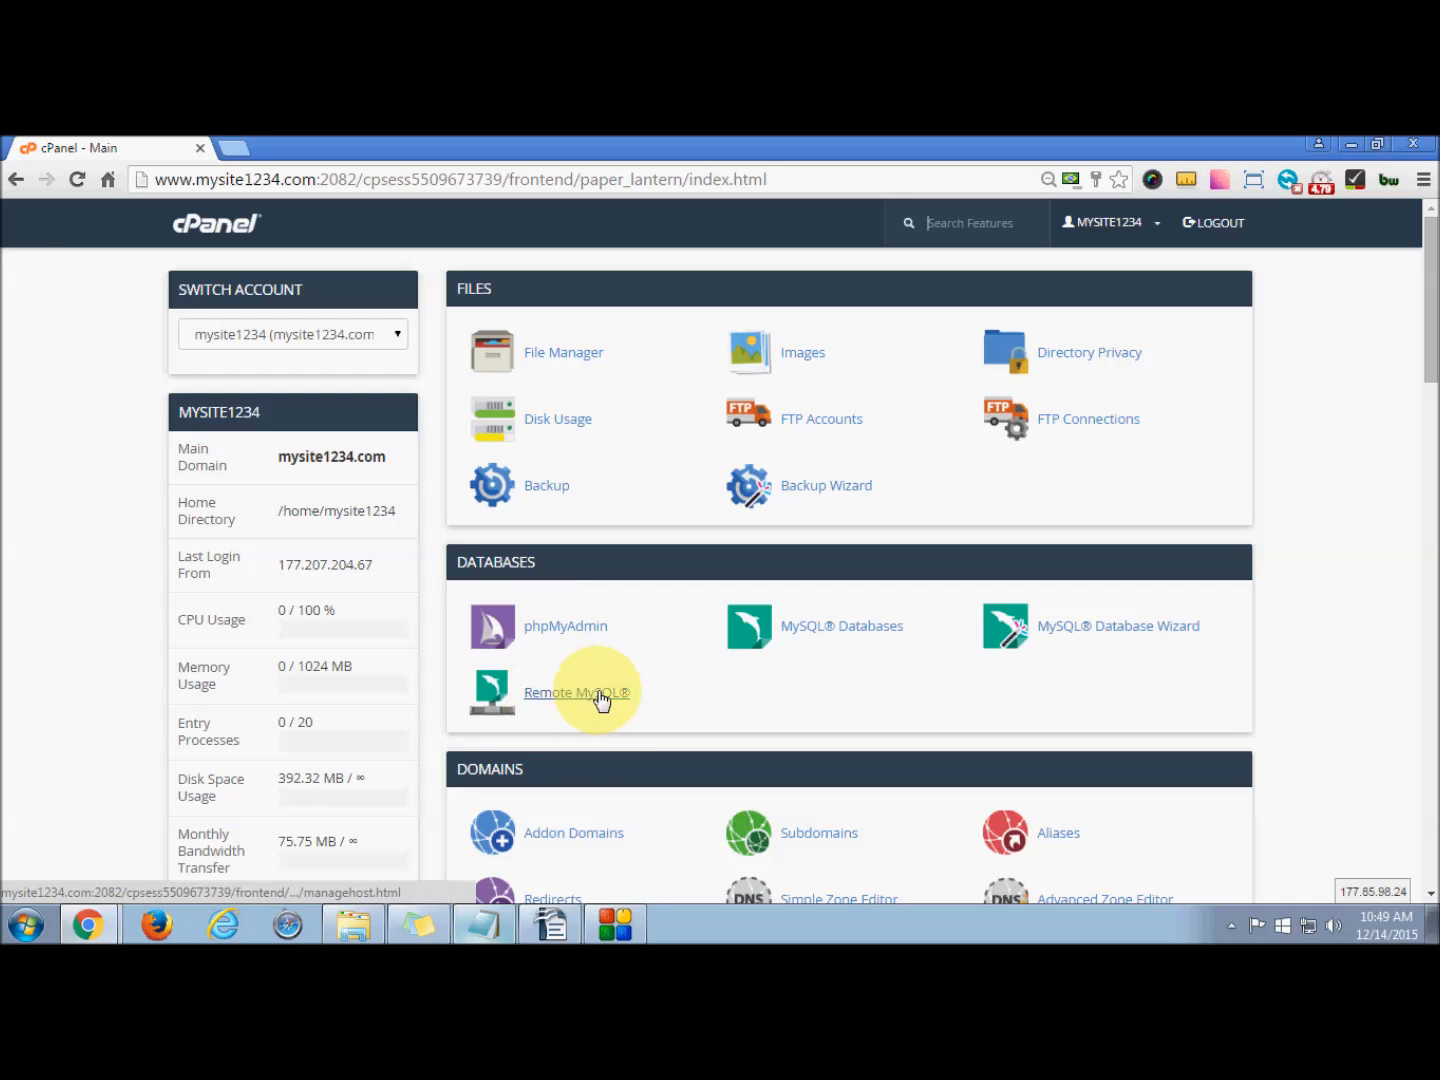
pyautogui.click(576, 692)
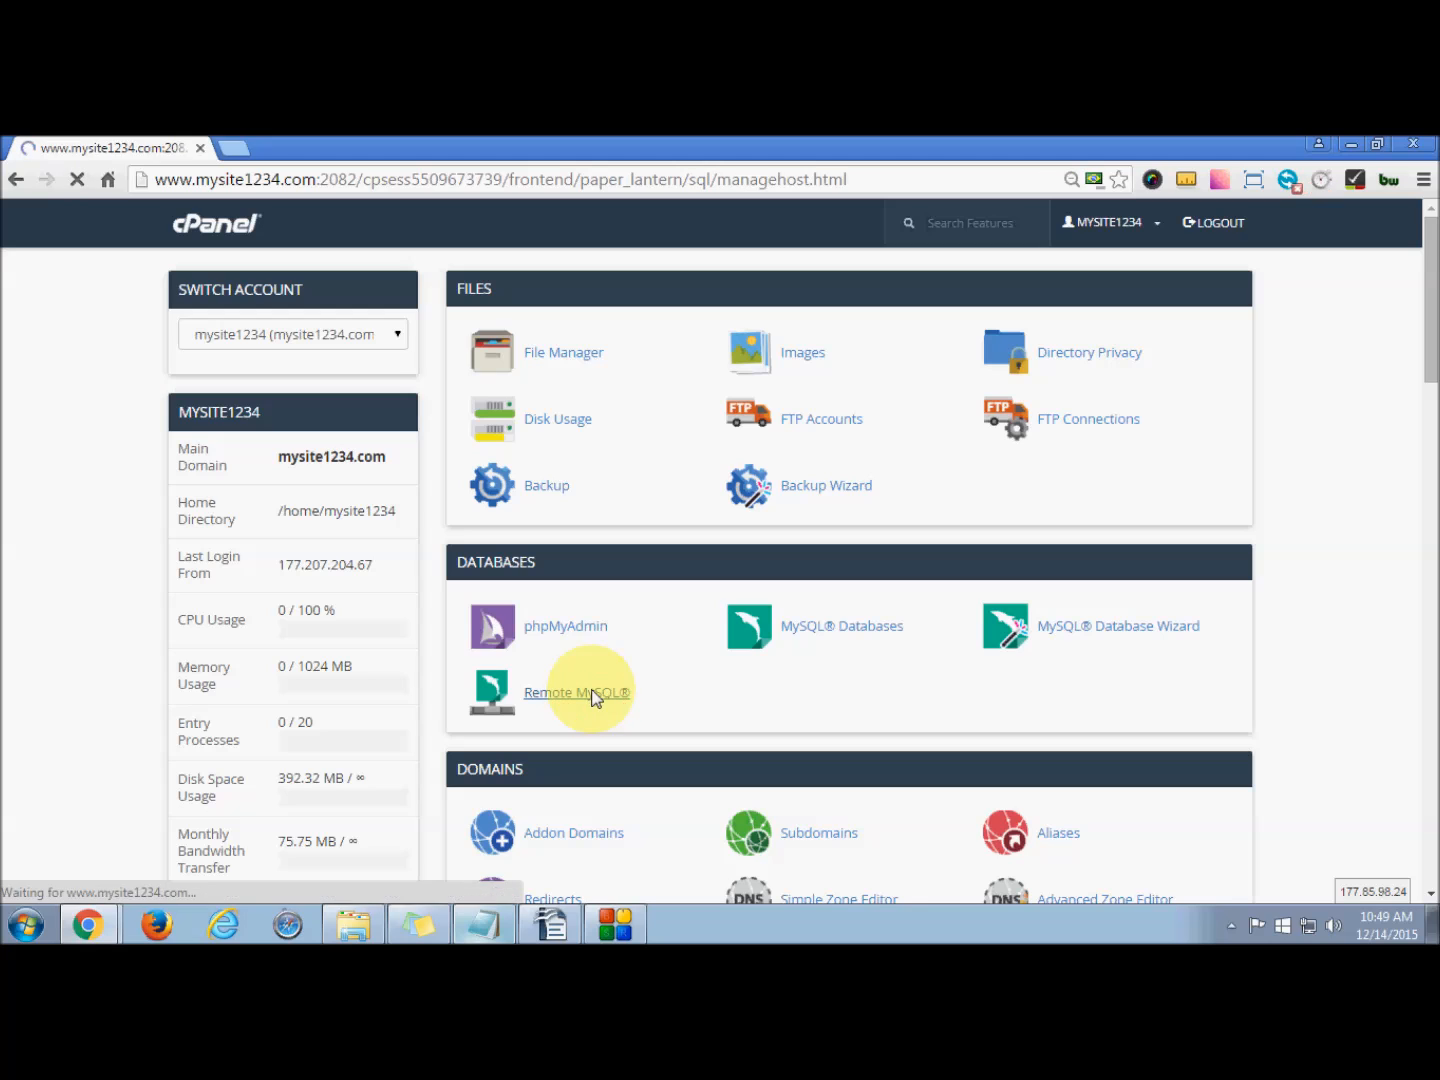
# Add 192.168.1.82 as an access host in Remote MySQL using the autofill suggestion
pyautogui.click(576, 692)
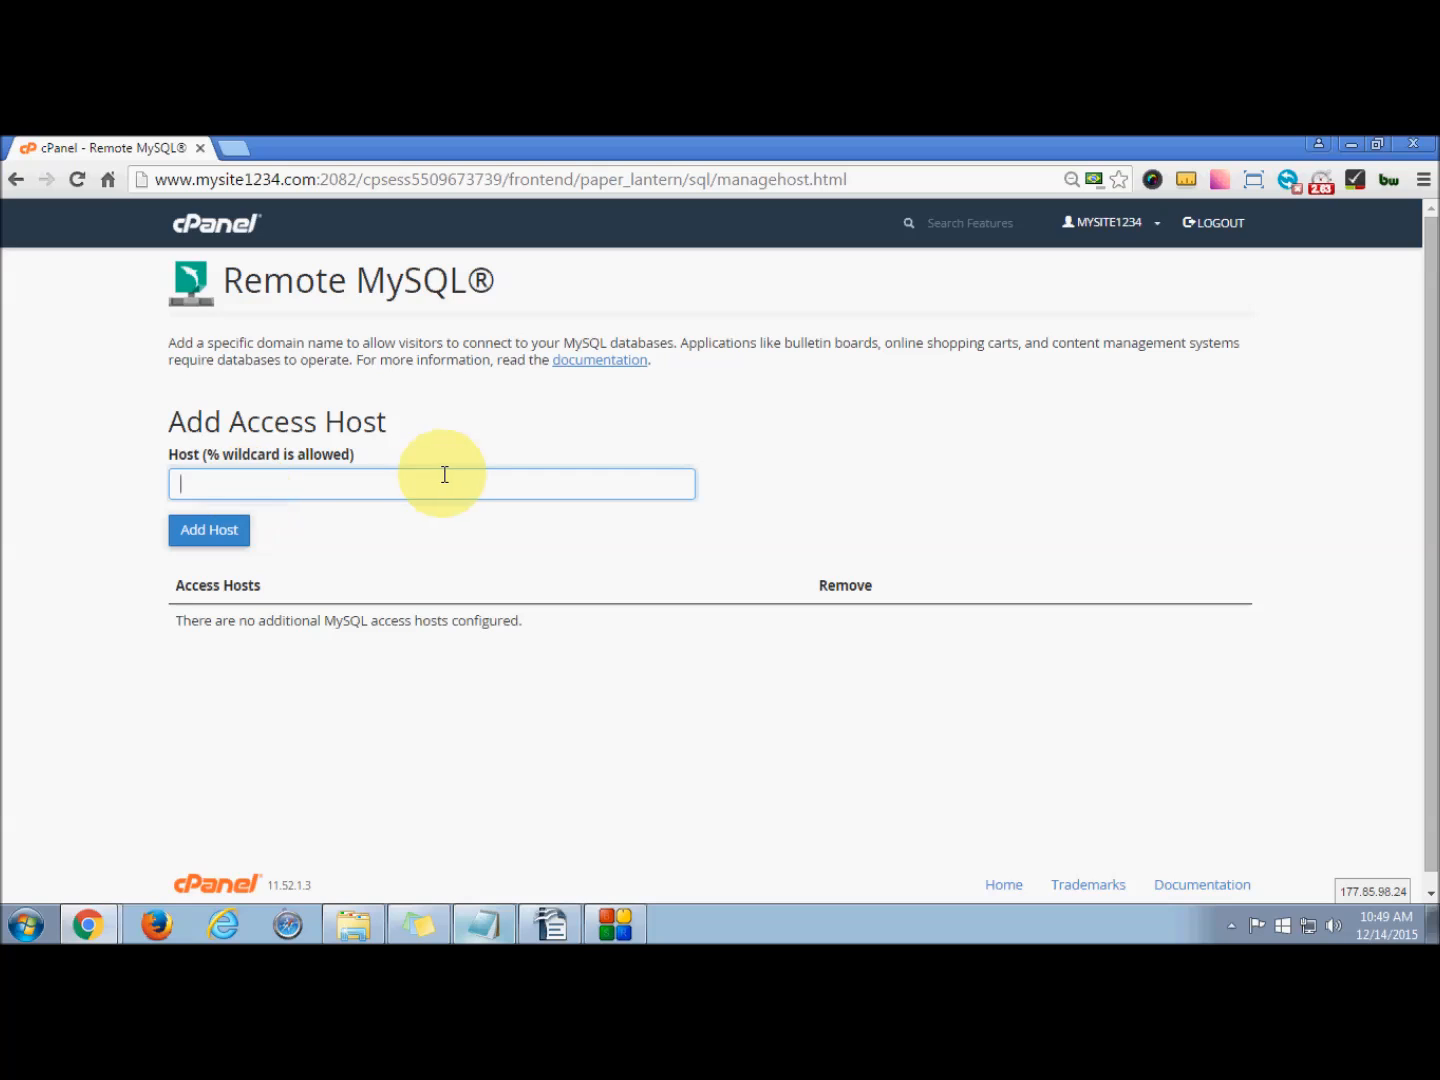
pyautogui.moveTo(458, 476)
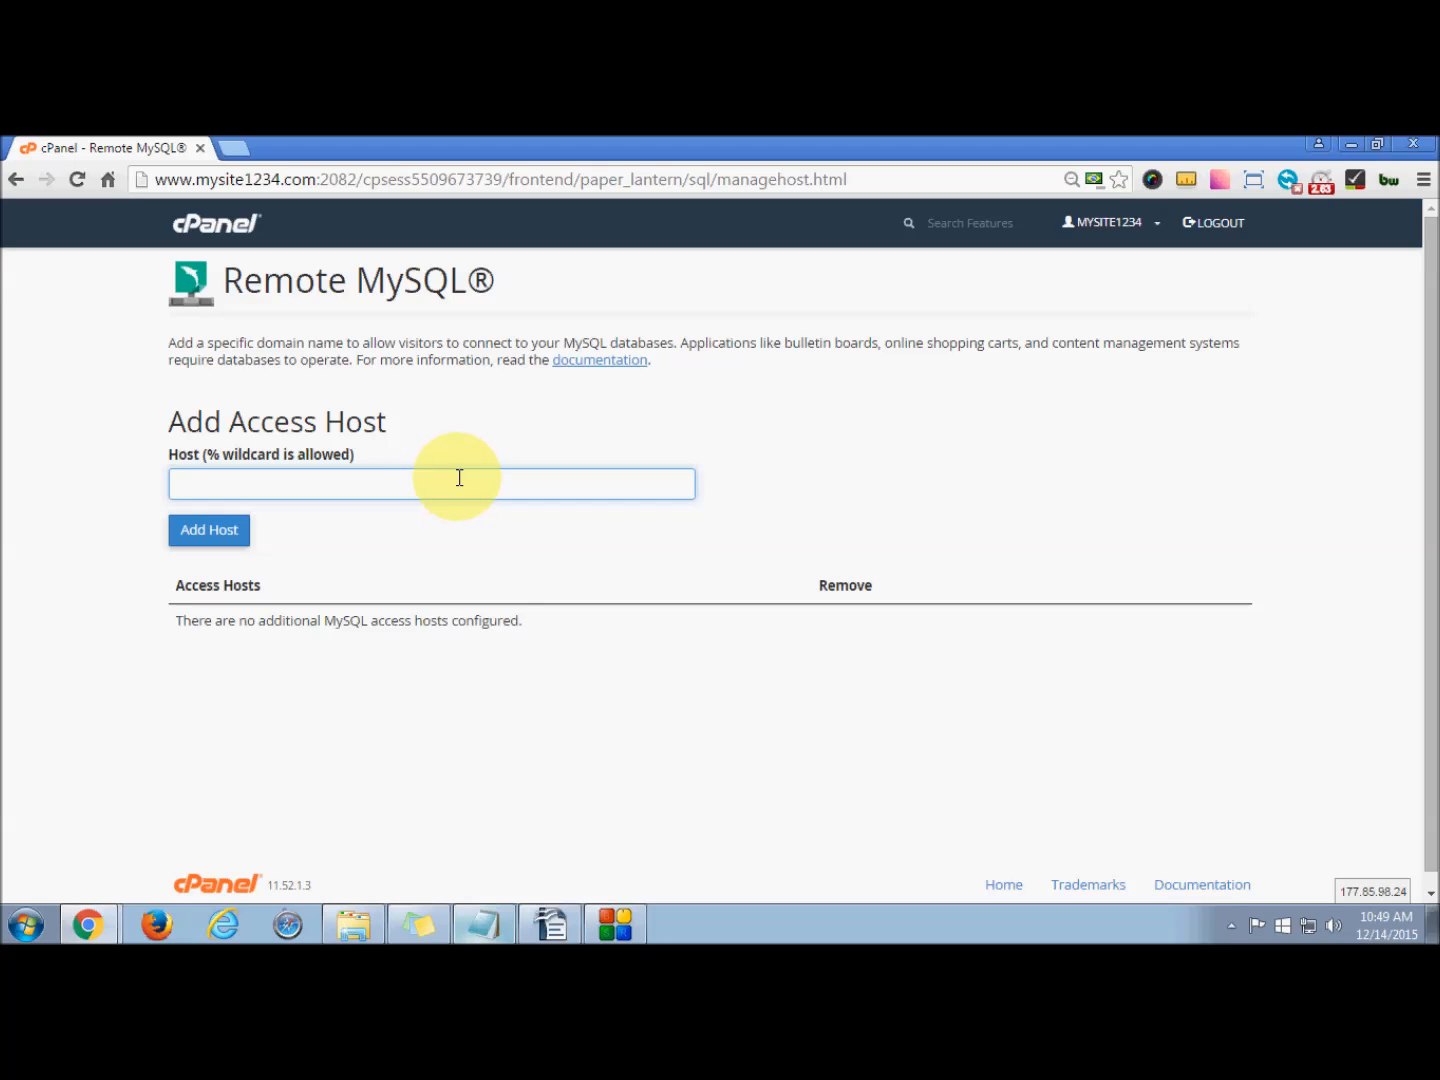
pyautogui.moveTo(536, 476)
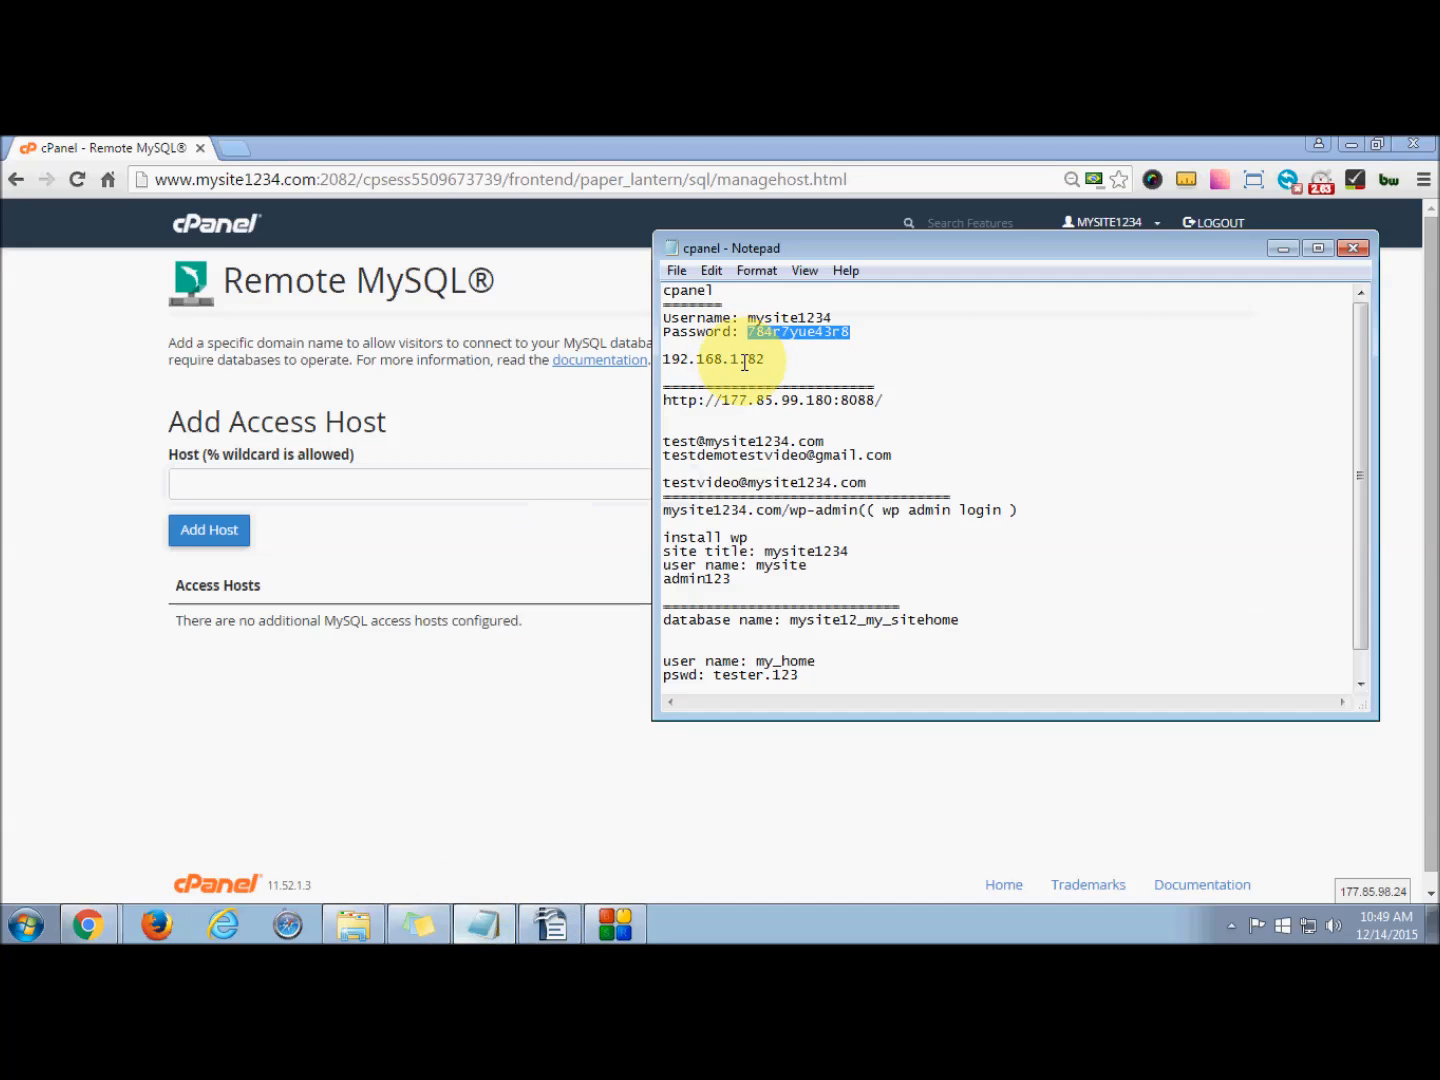
pyautogui.click(430, 484)
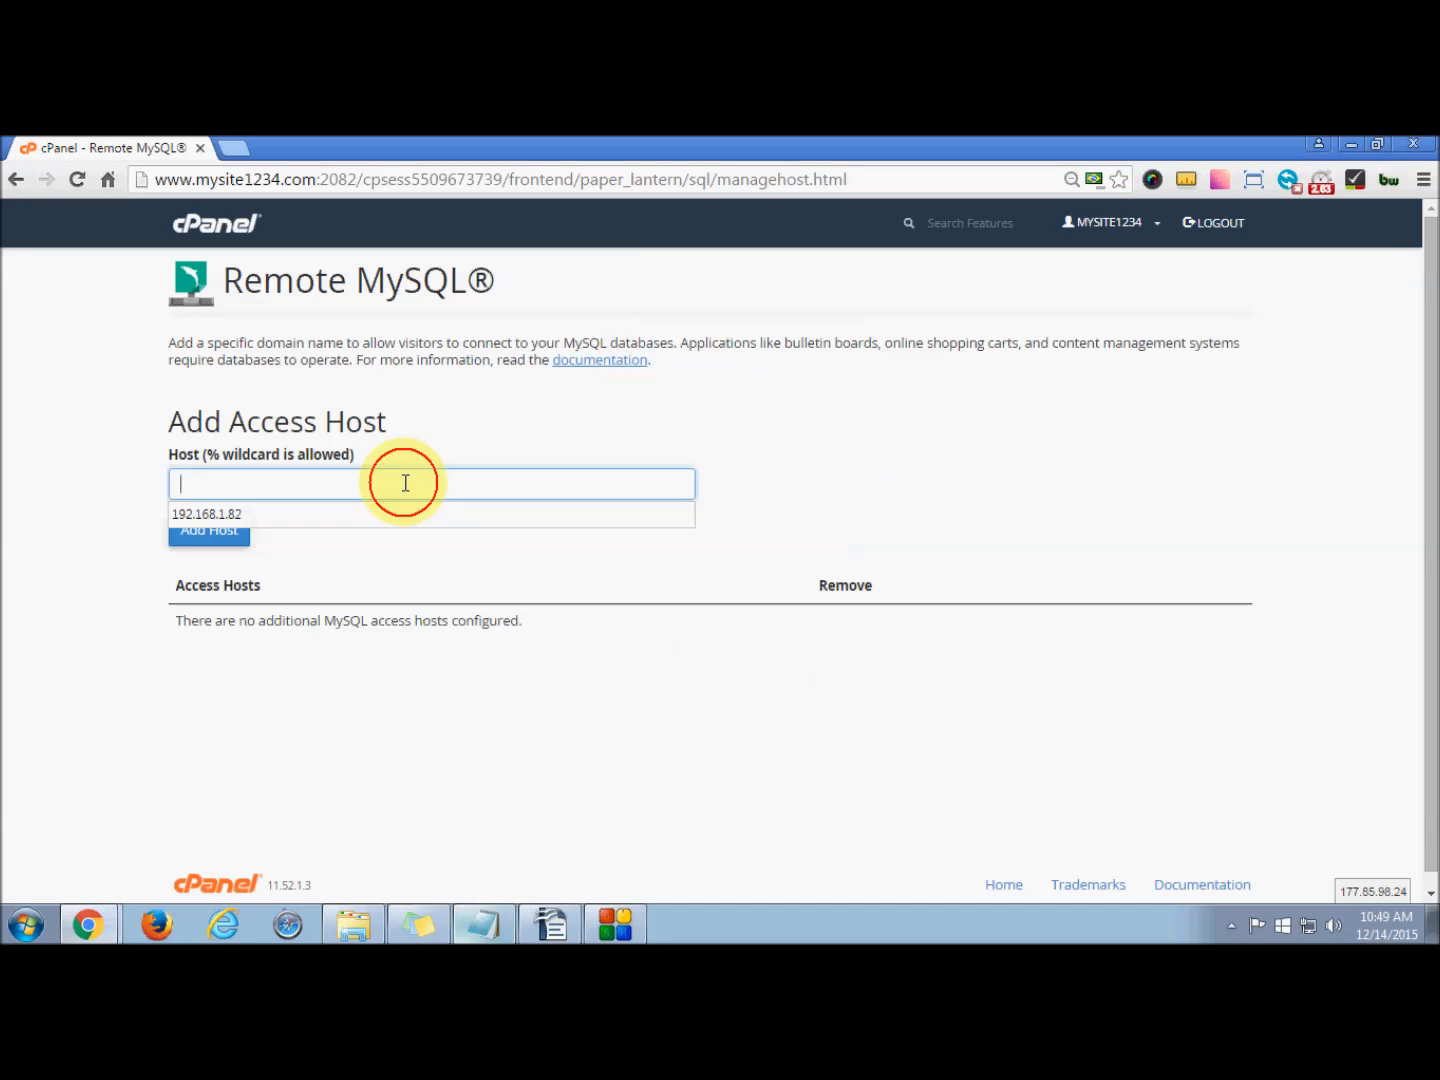
pyautogui.click(206, 512)
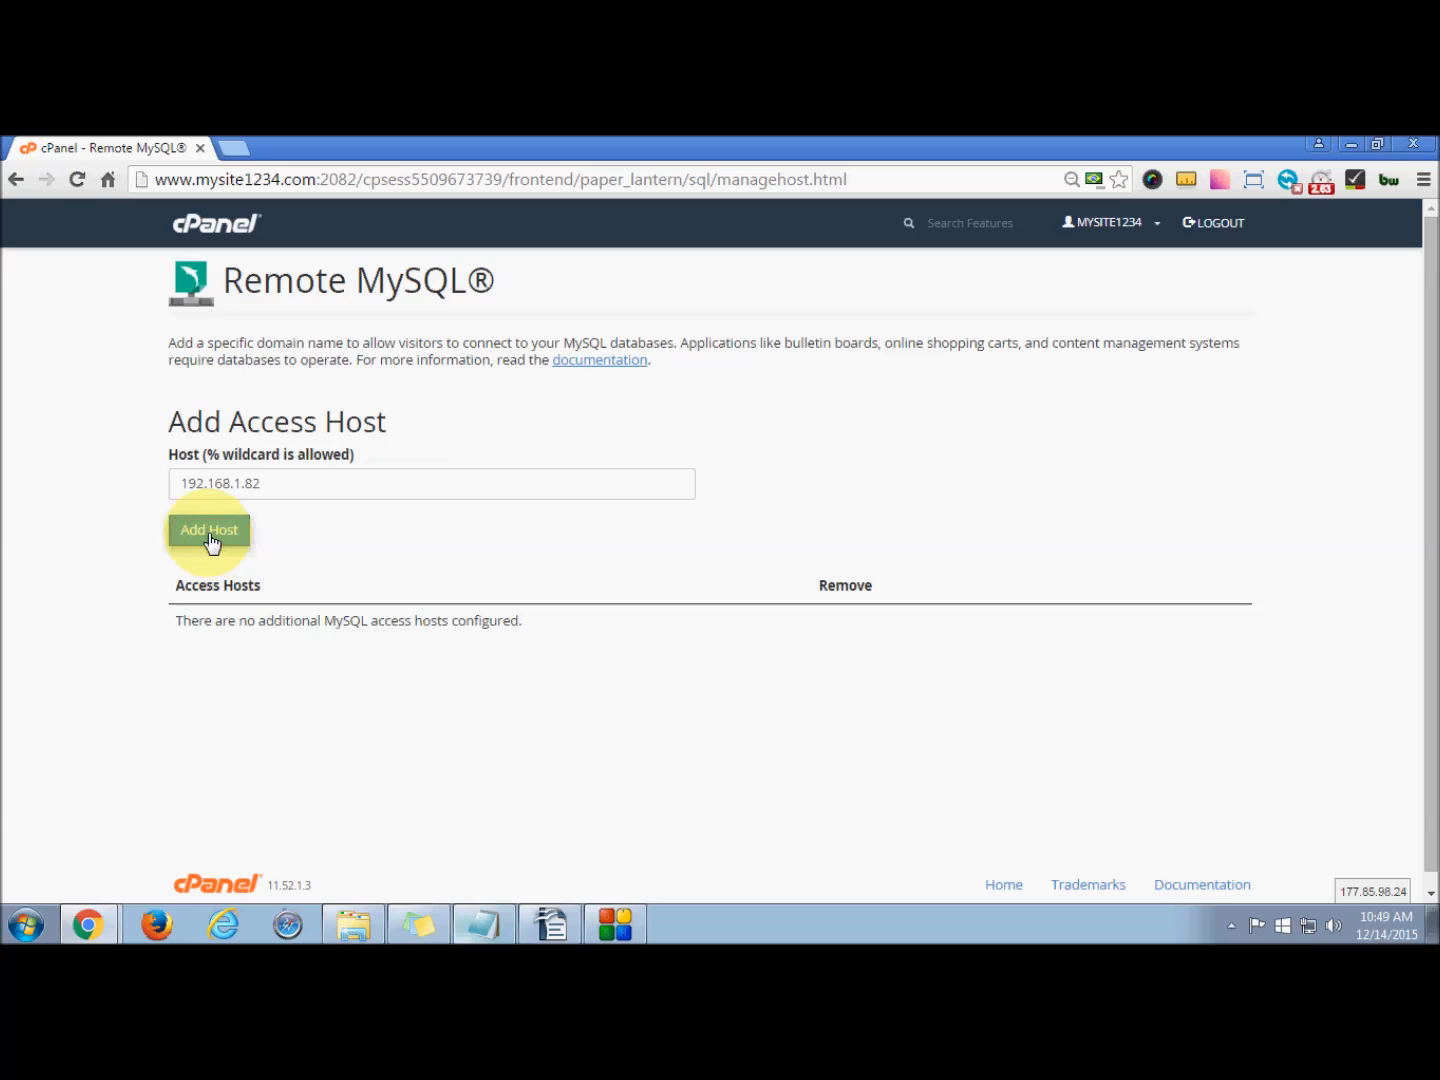
pyautogui.click(210, 528)
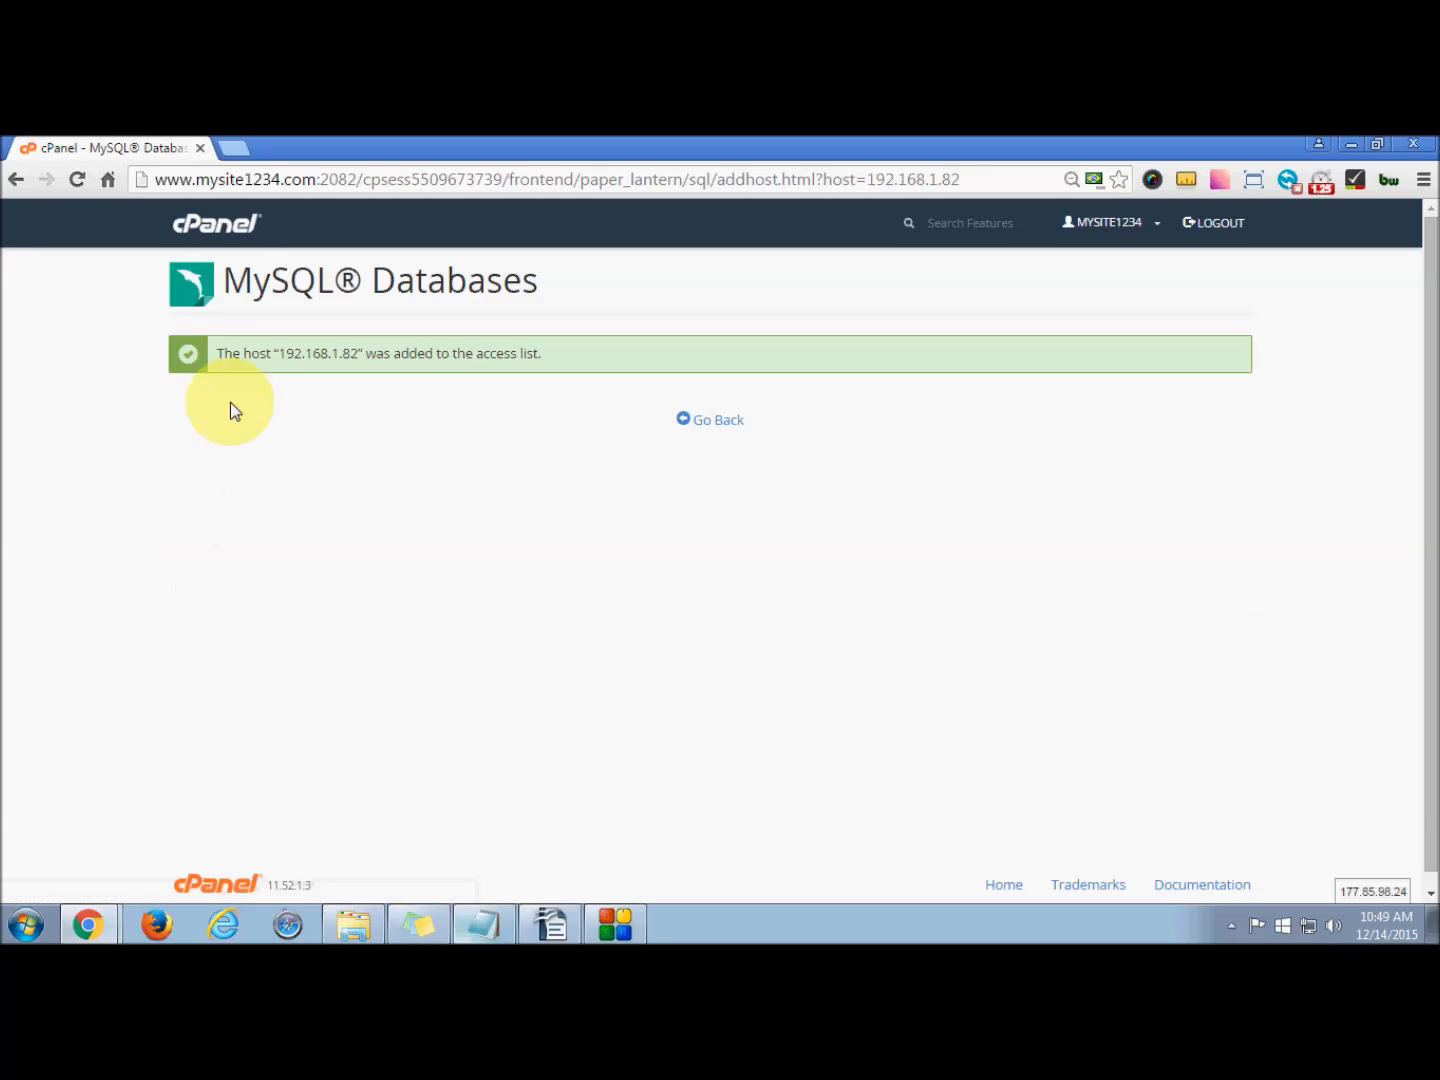
pyautogui.moveTo(452, 352)
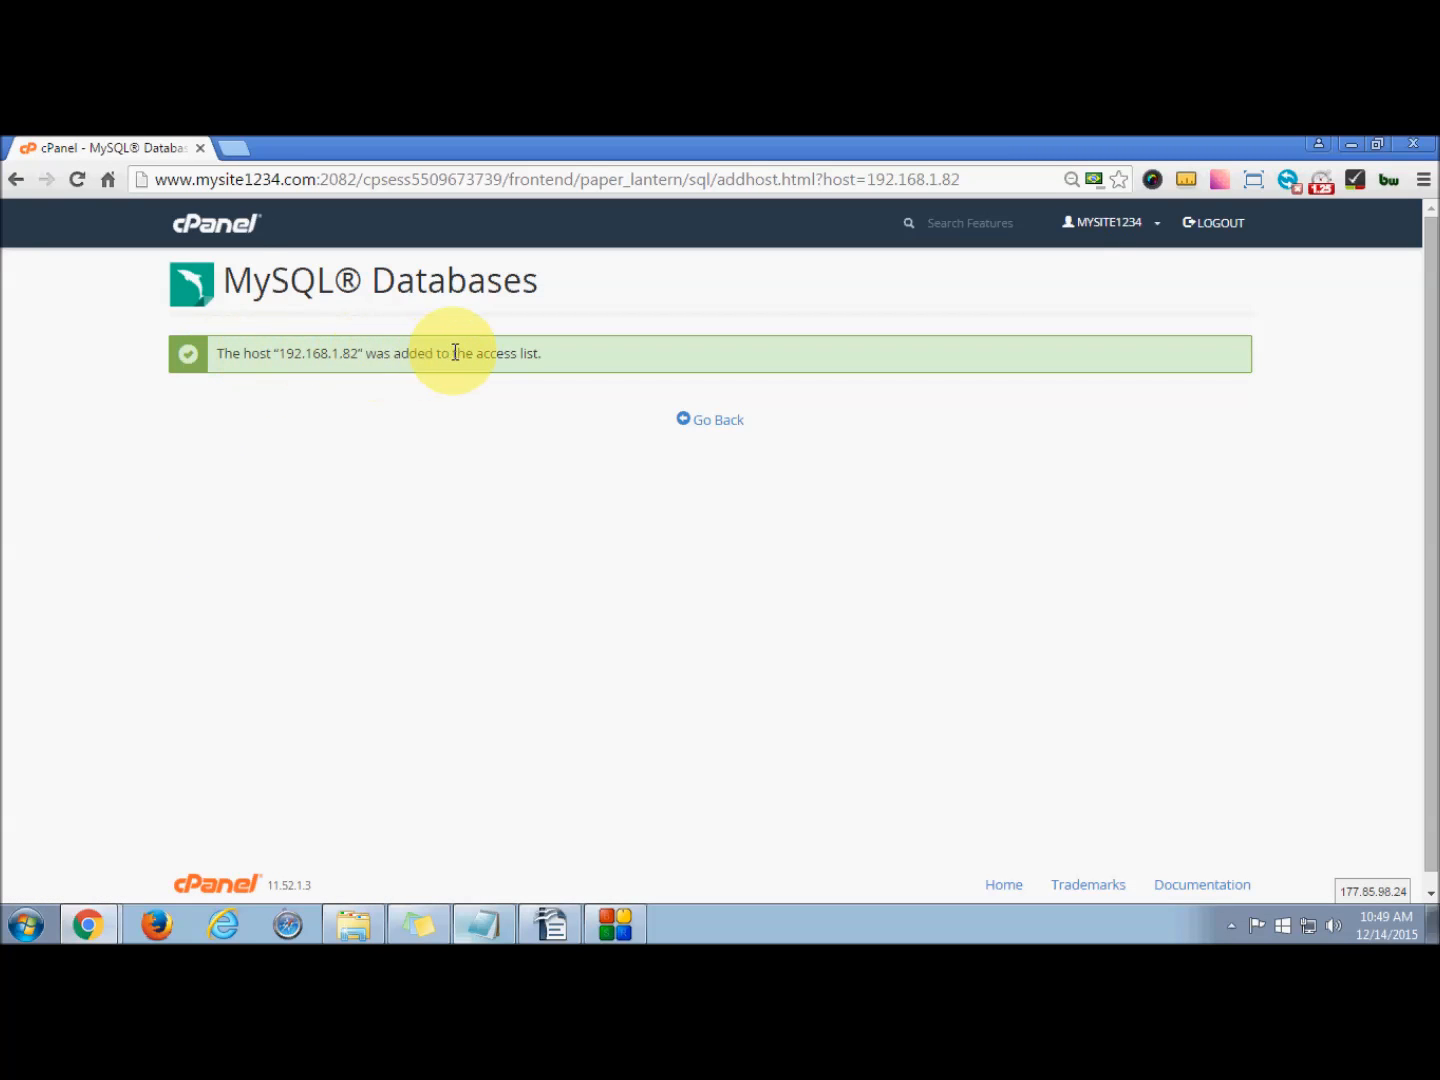
pyautogui.moveTo(712, 420)
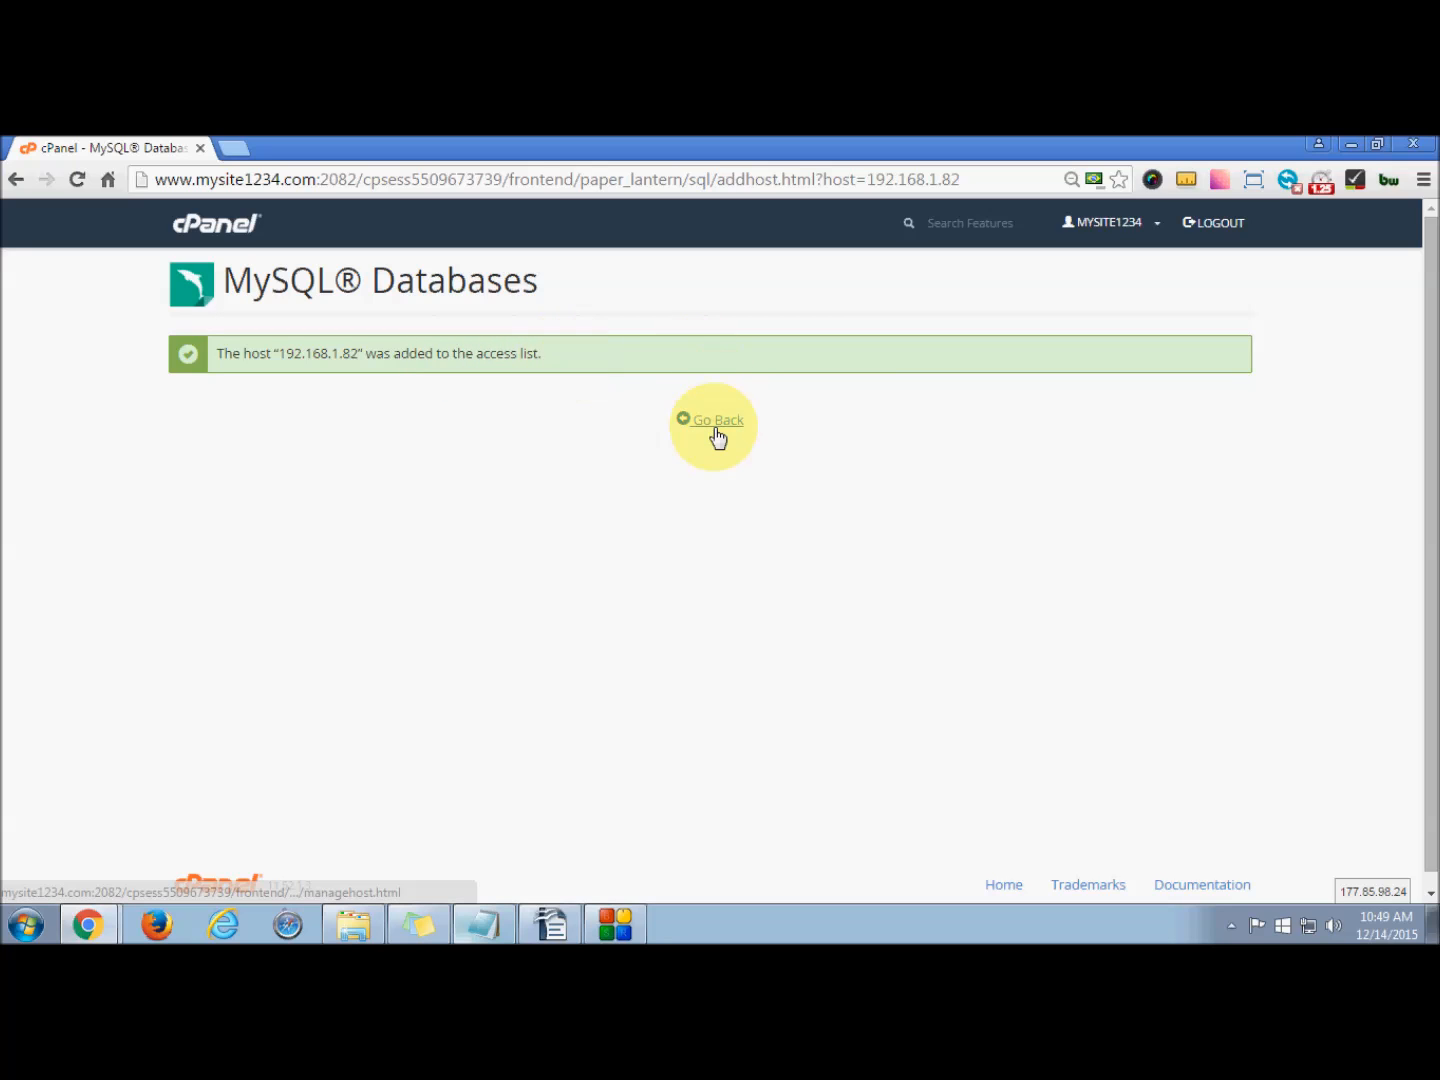
# Go back to the Remote MySQL page, now listing 192.168.1.82 with a delete option
pyautogui.click(712, 420)
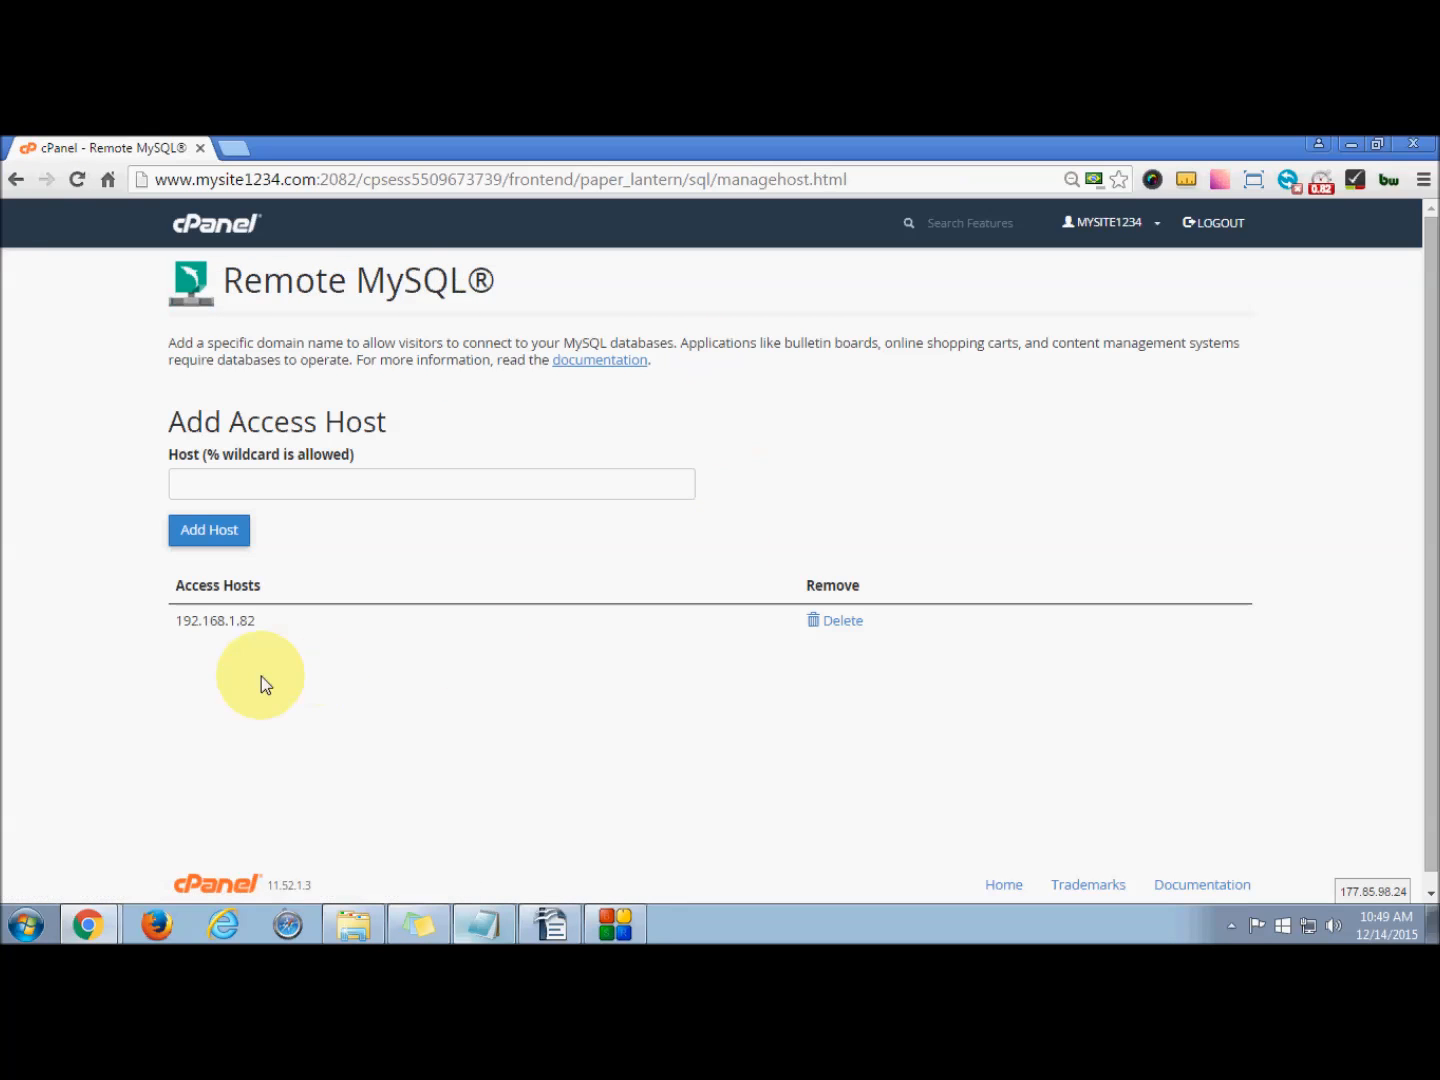
pyautogui.moveTo(284, 640)
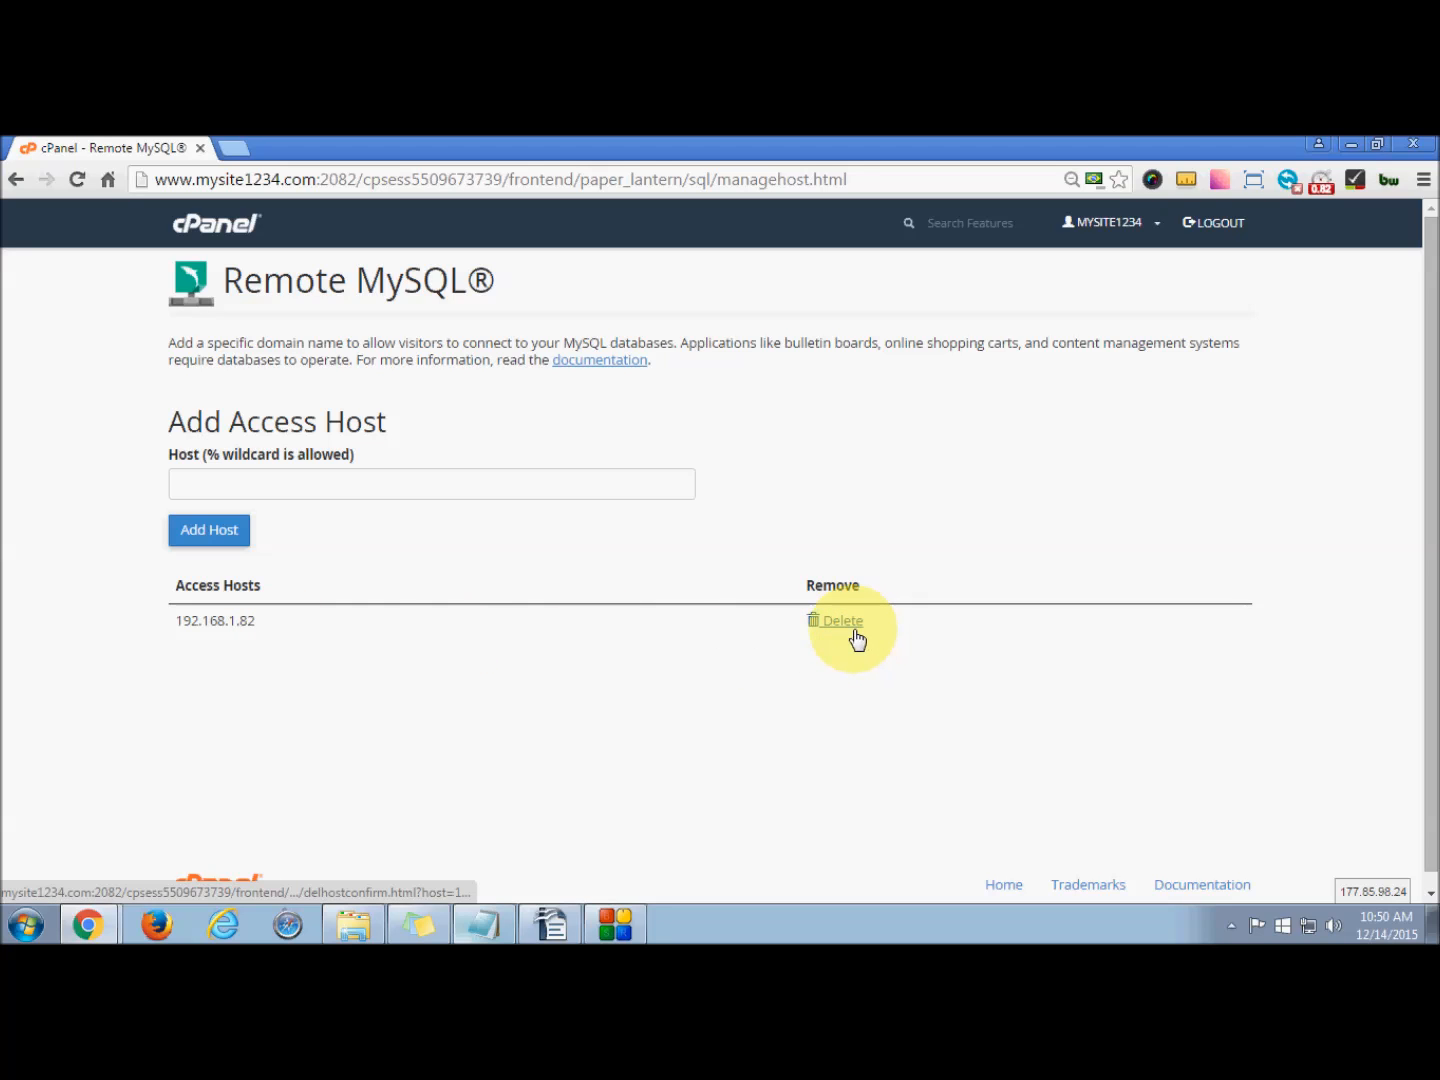
pyautogui.moveTo(564, 632)
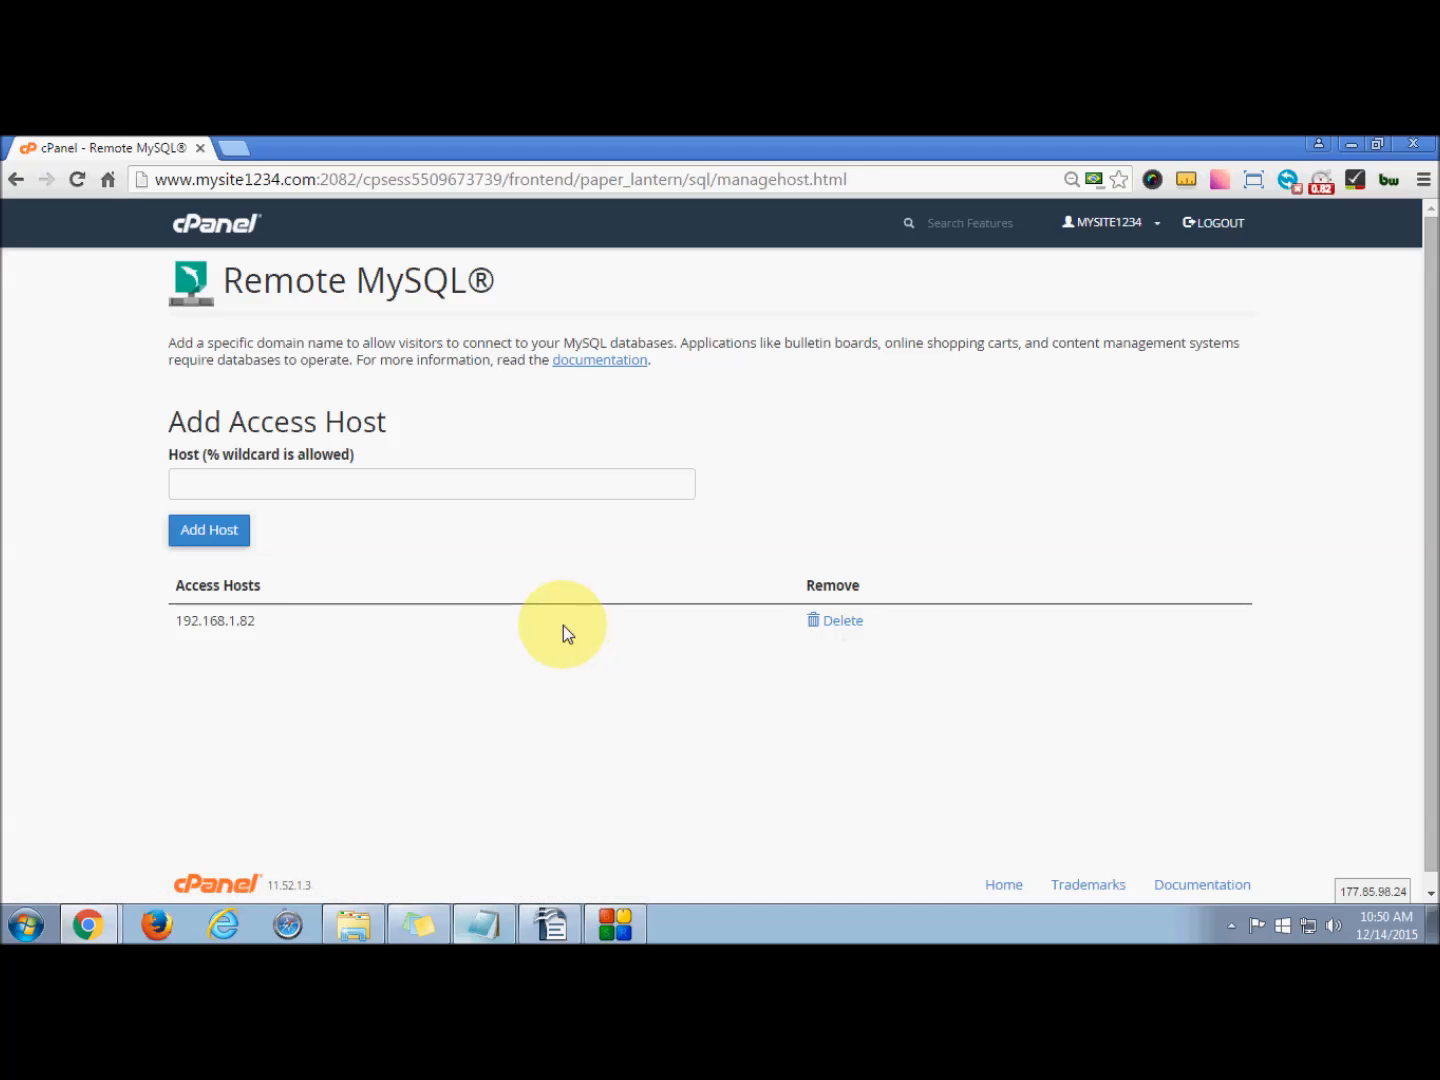